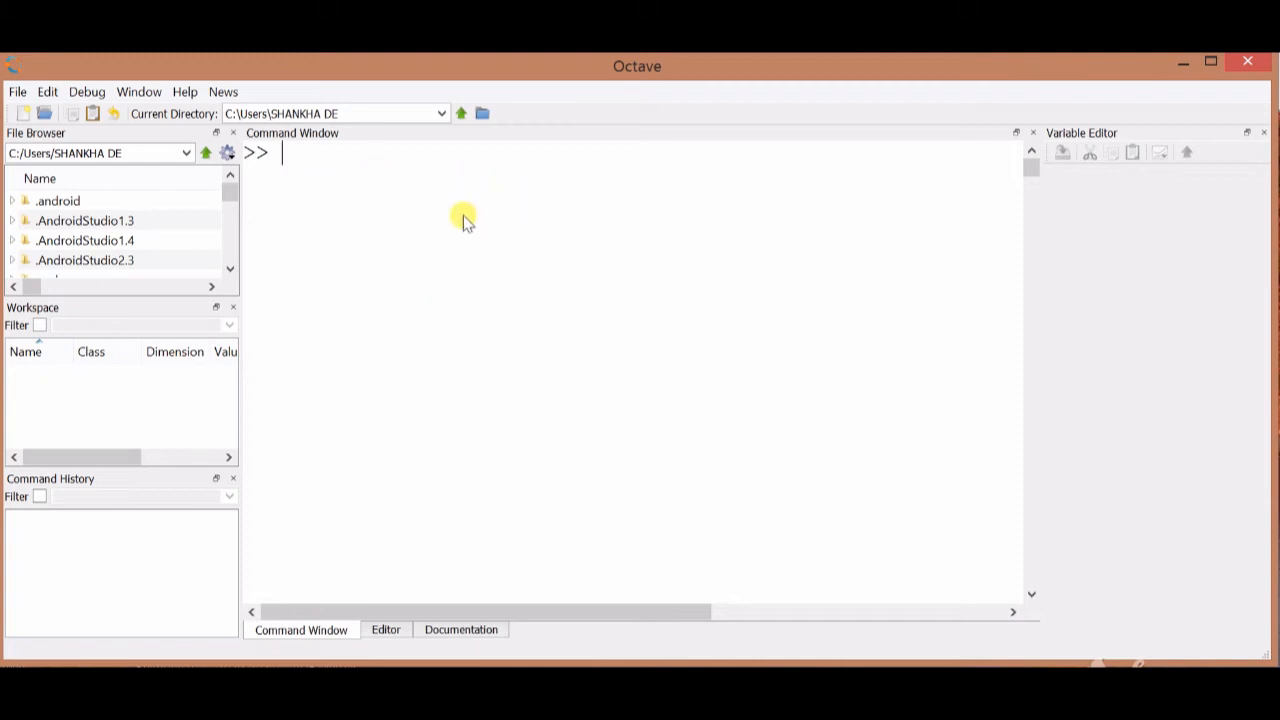
{"action": "mouse_move", "coordinate": [353, 167]}
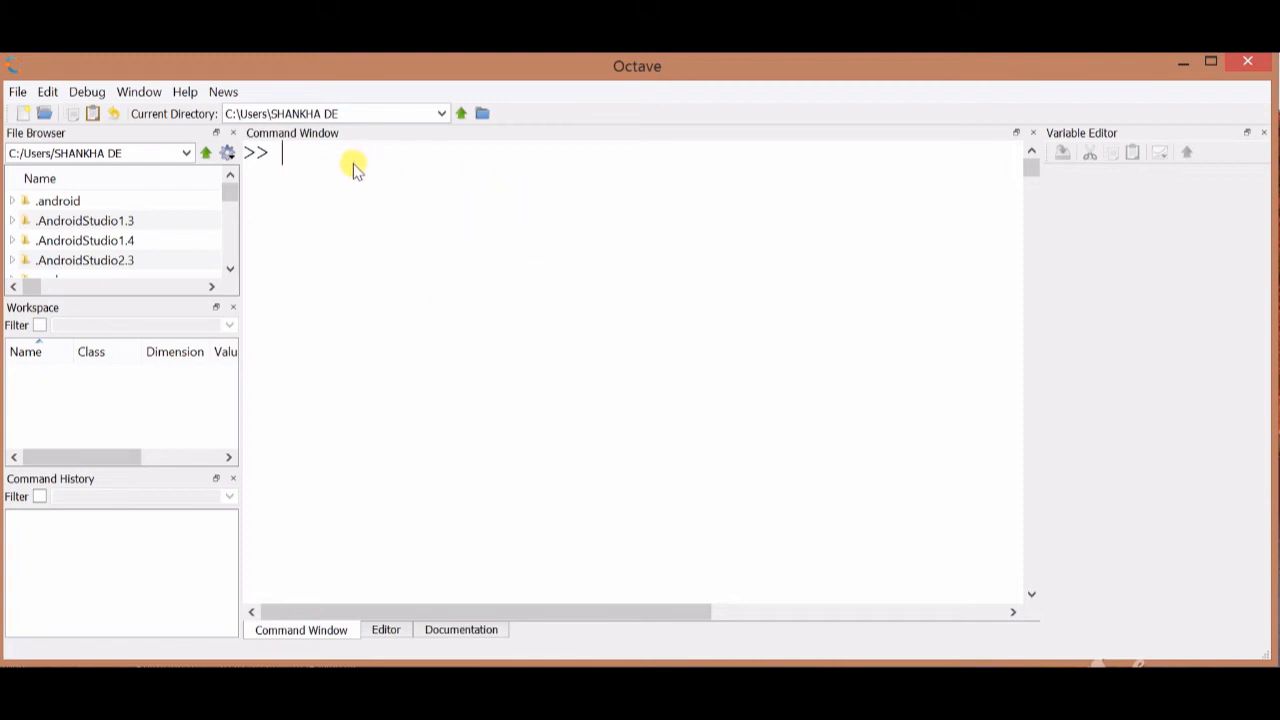
Step: Assign a=50; with the semicolon suppressing output
{"action": "type", "text": "a"}
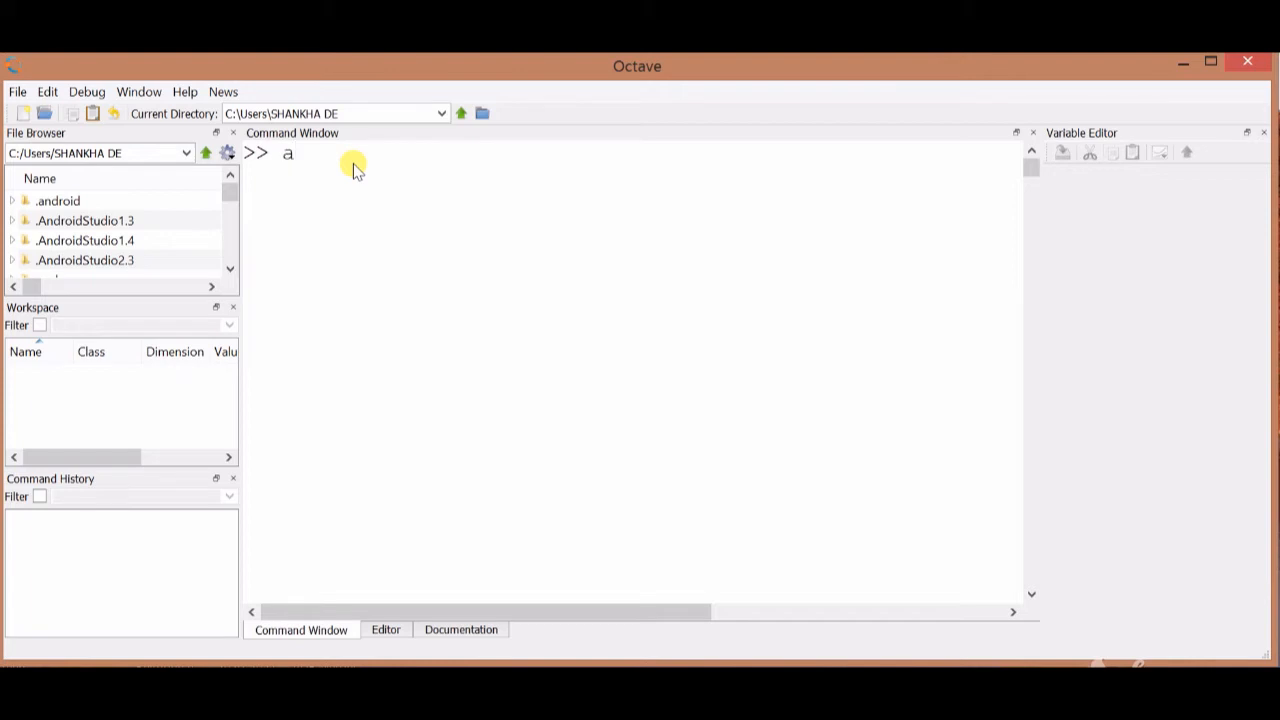
{"action": "type", "text": "=50;"}
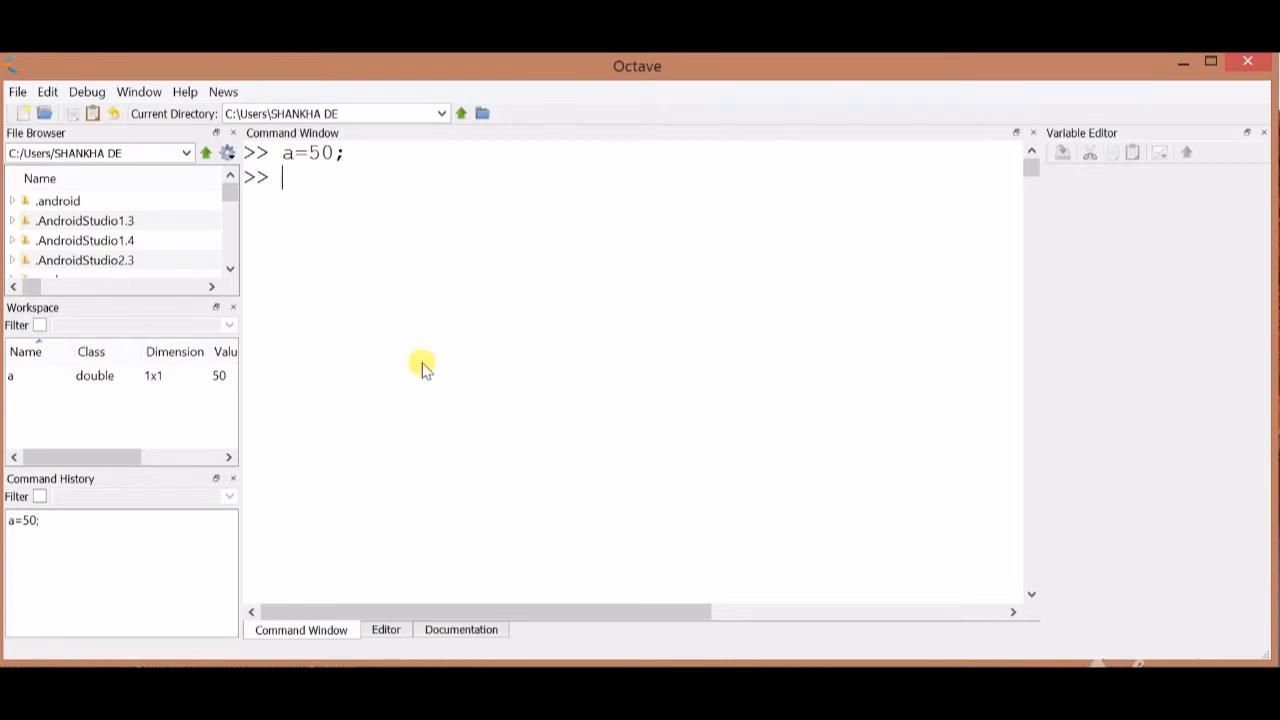
Step: Run whos a to show a as 1x1 double, 8 bytes
{"action": "type", "text": "whos a;"}
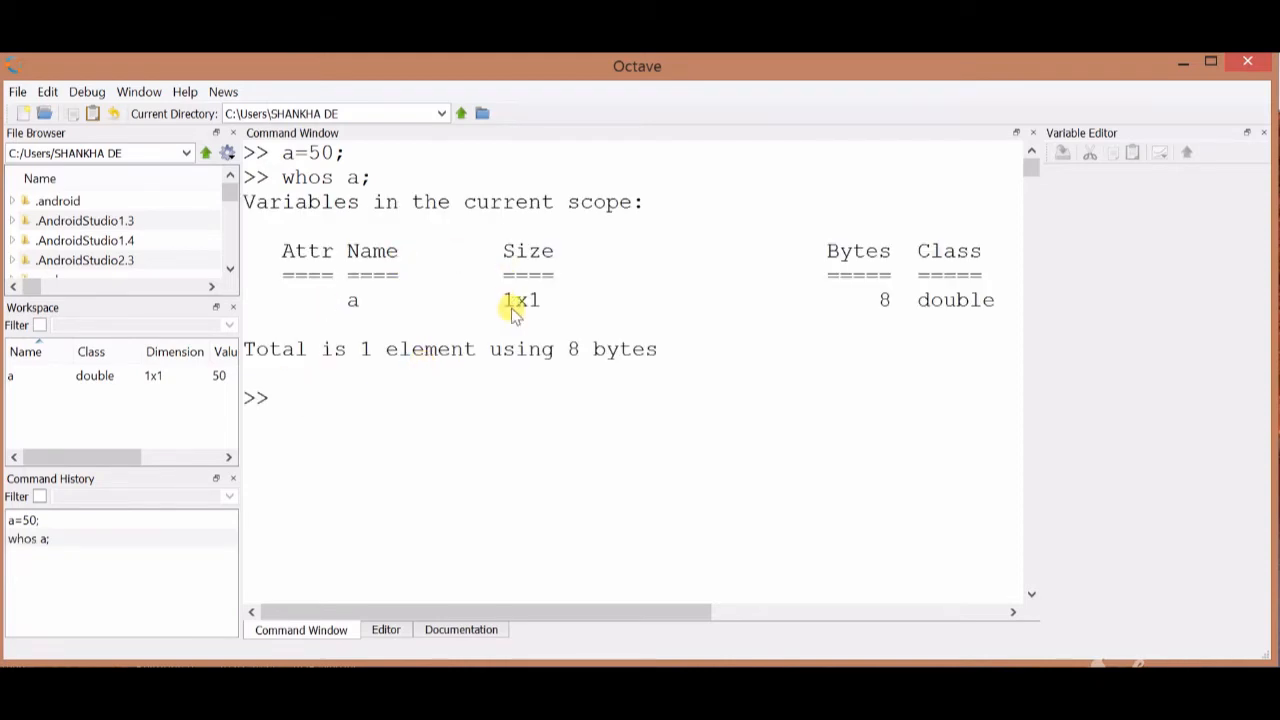
{"action": "mouse_move", "coordinate": [370, 305]}
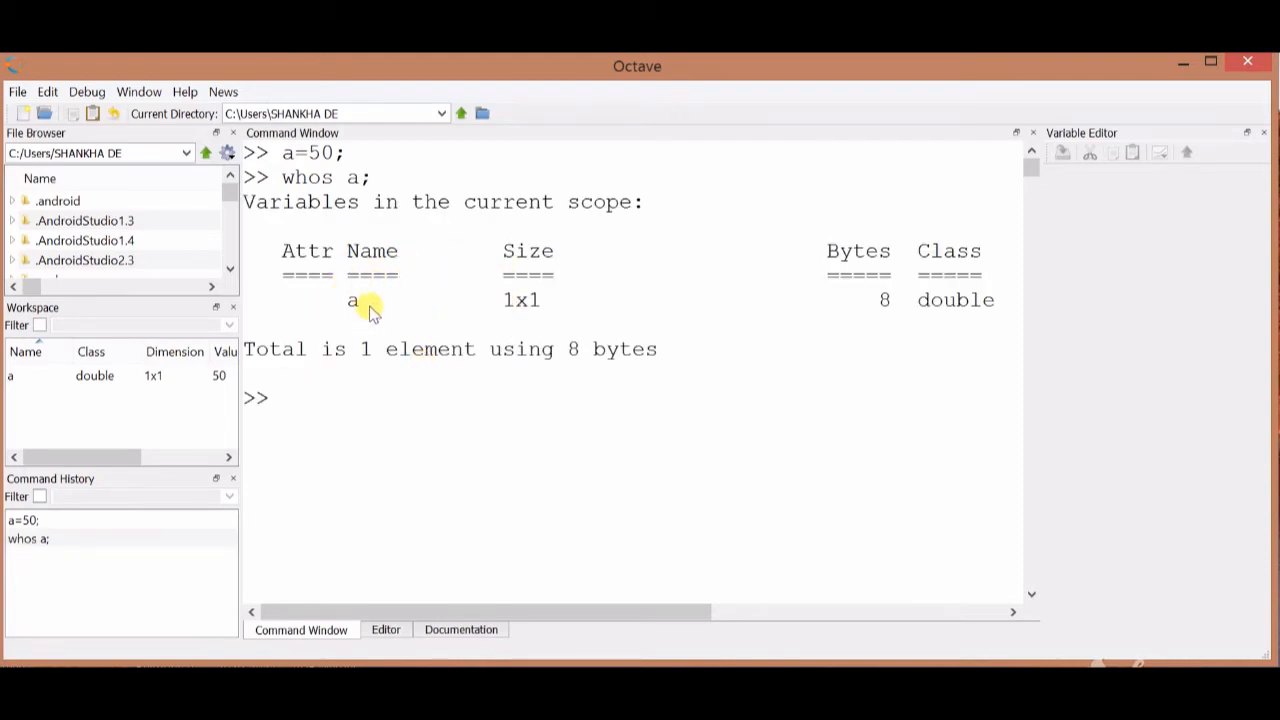
{"action": "mouse_move", "coordinate": [413, 307]}
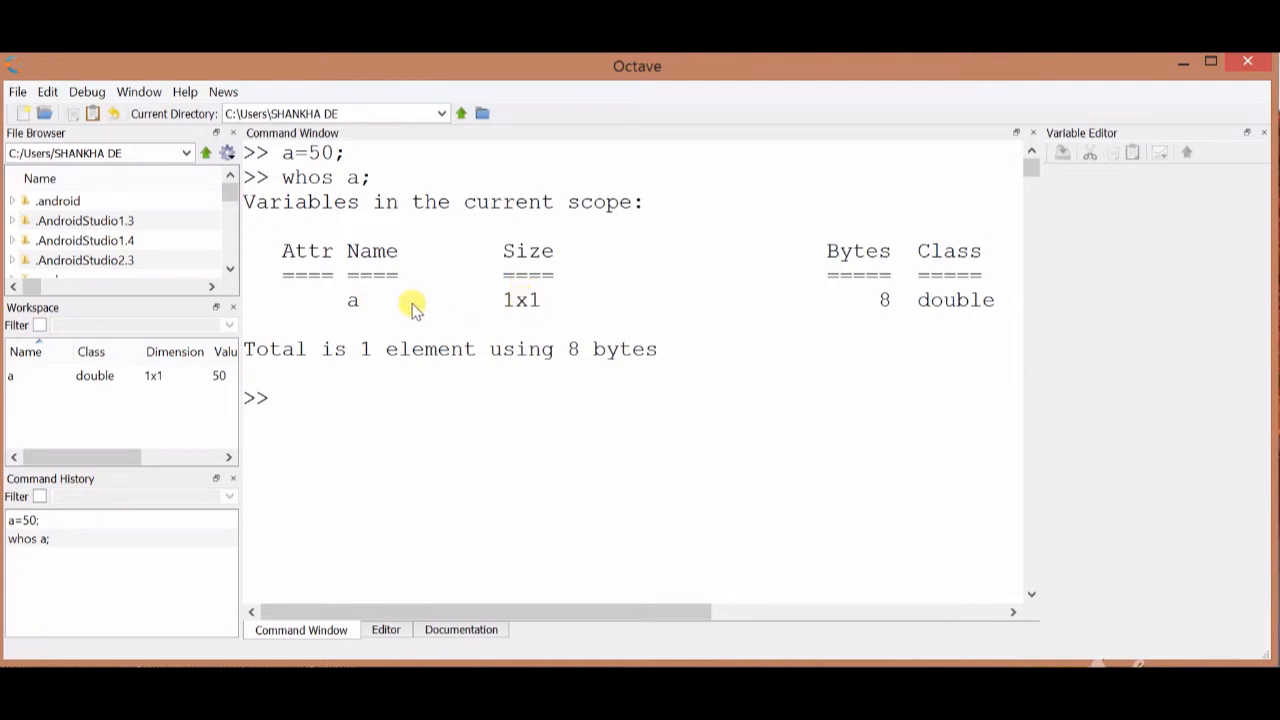
{"action": "mouse_move", "coordinate": [655, 332]}
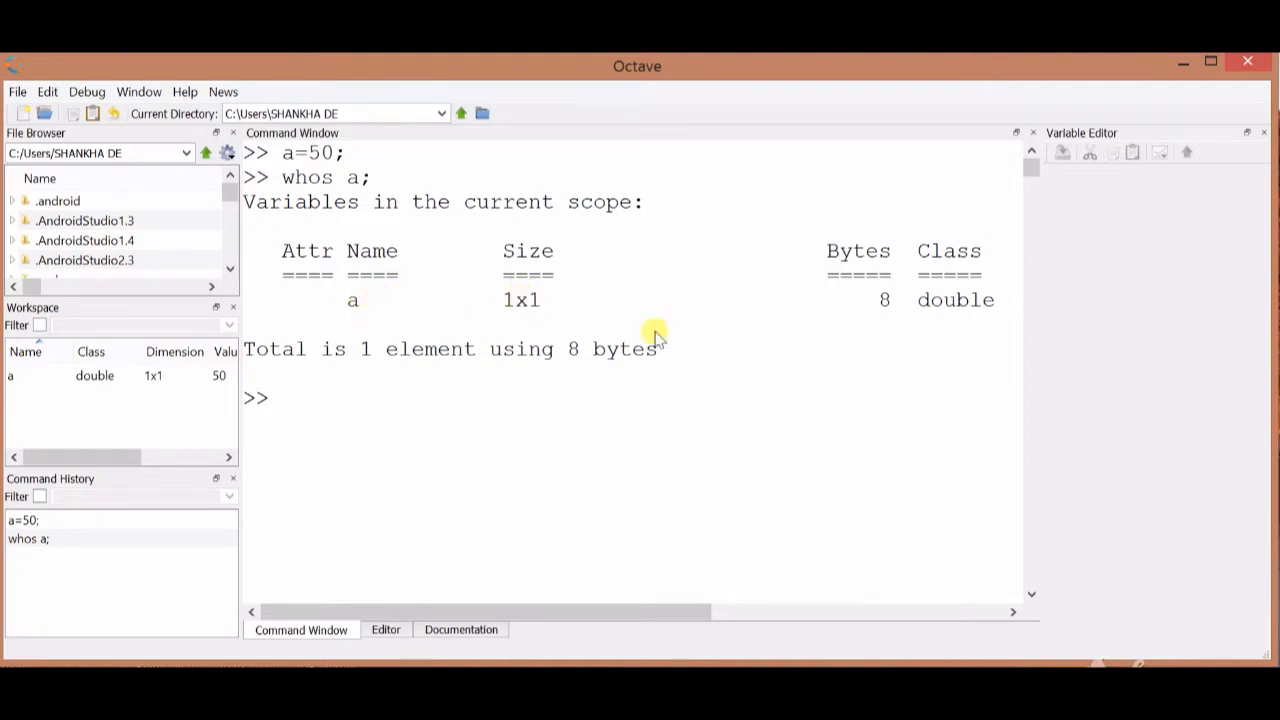
{"action": "mouse_move", "coordinate": [838, 235]}
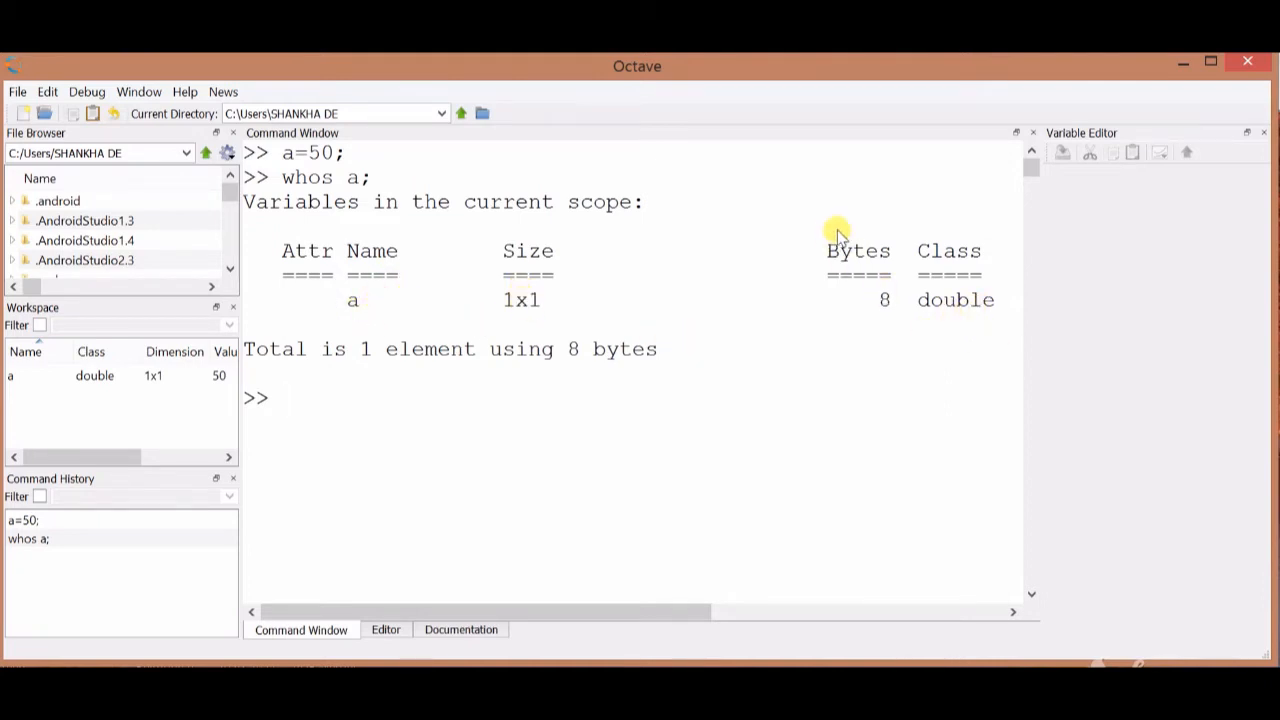
{"action": "mouse_move", "coordinate": [888, 300]}
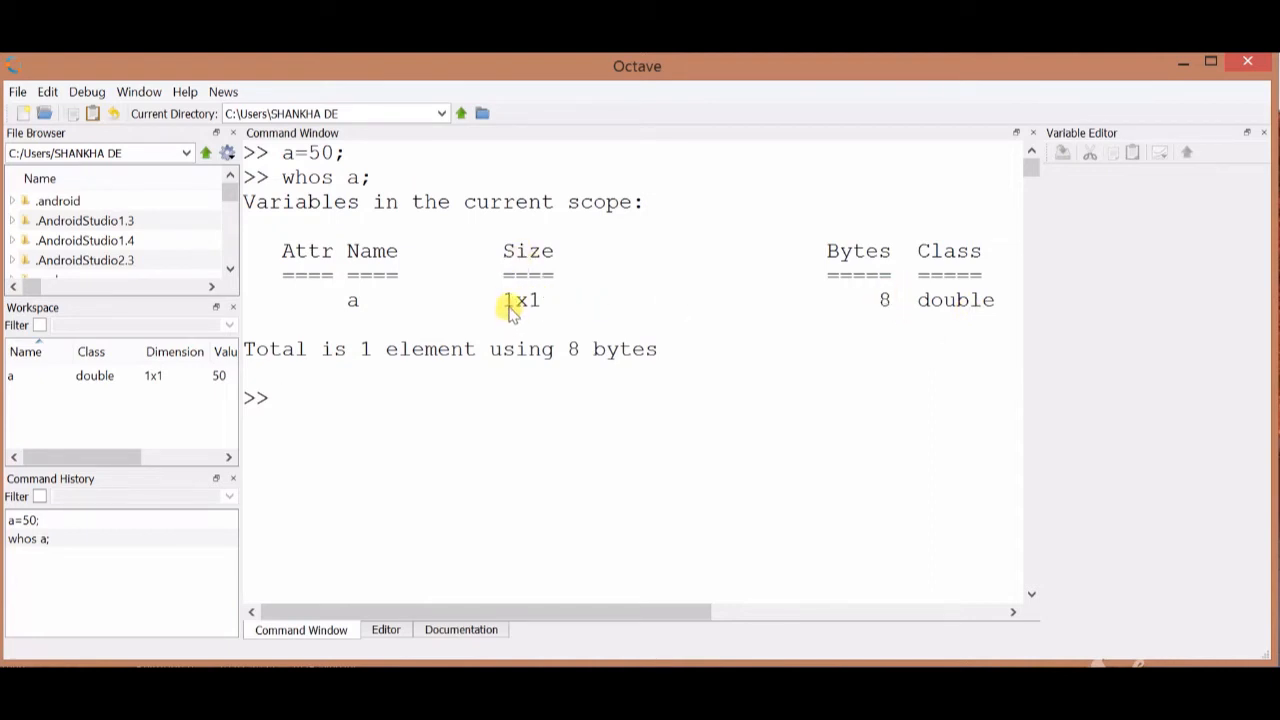
{"action": "mouse_move", "coordinate": [555, 302]}
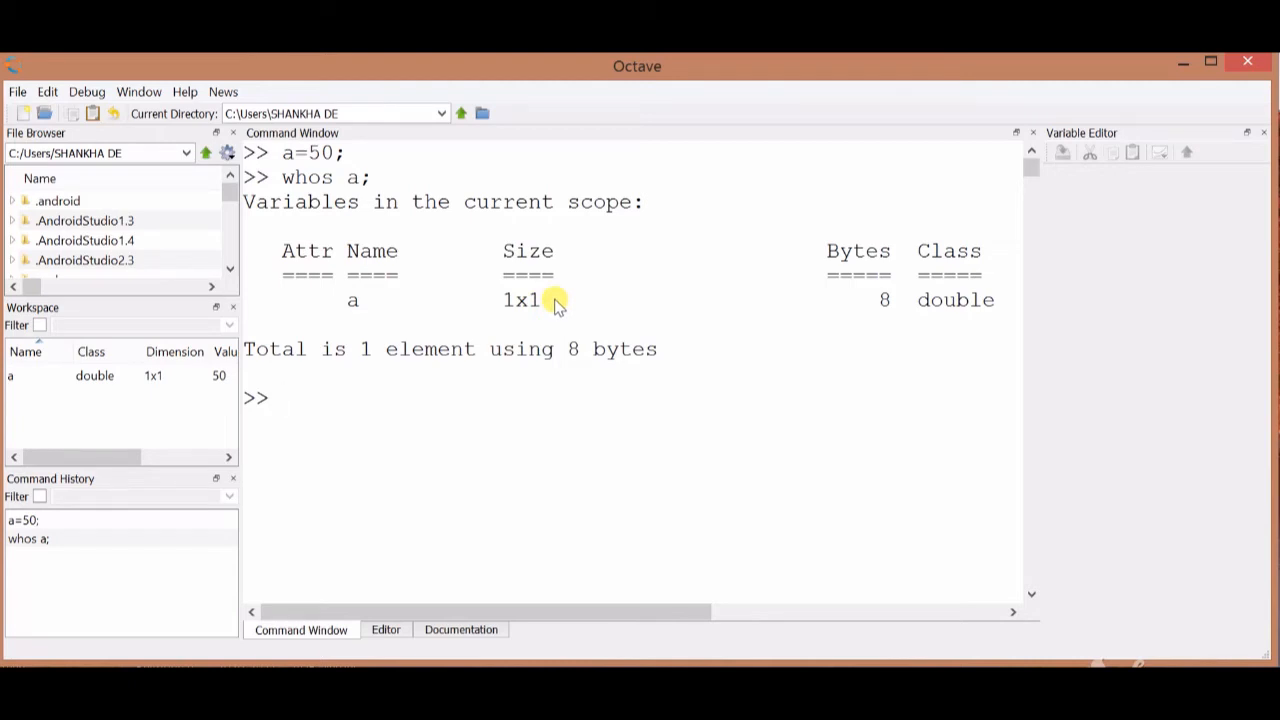
{"action": "mouse_move", "coordinate": [505, 318]}
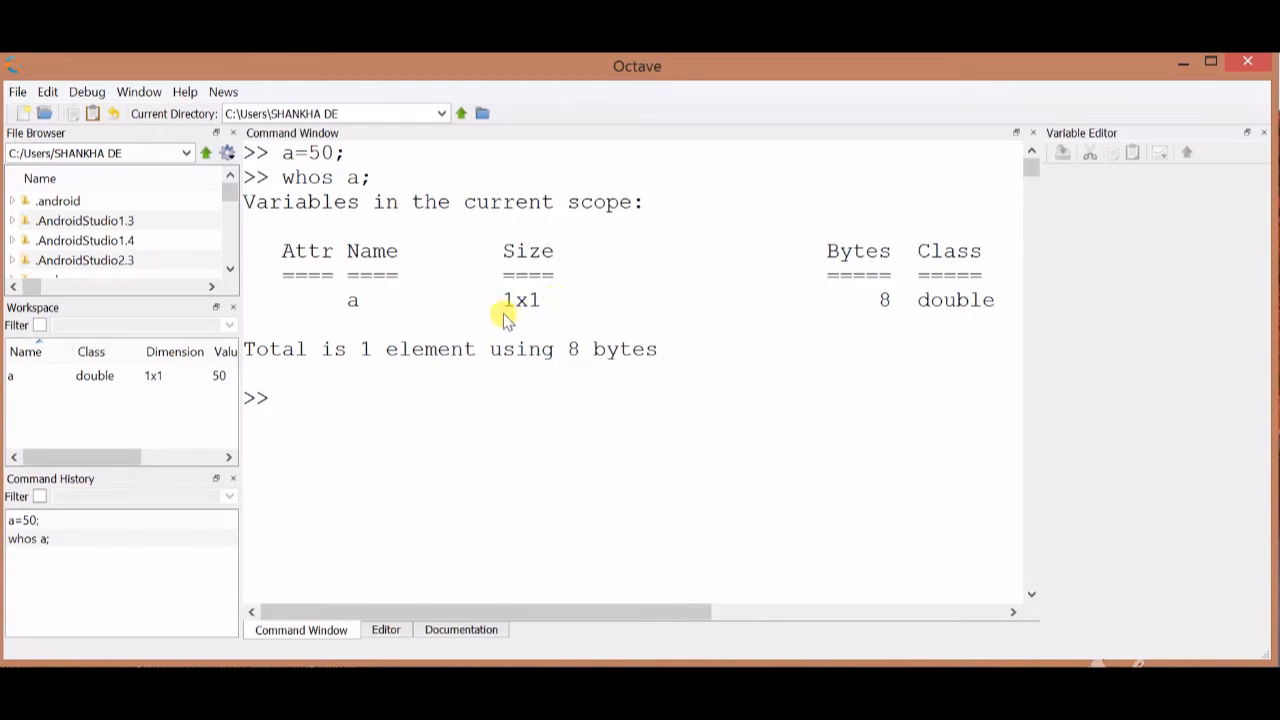
{"action": "mouse_move", "coordinate": [547, 308]}
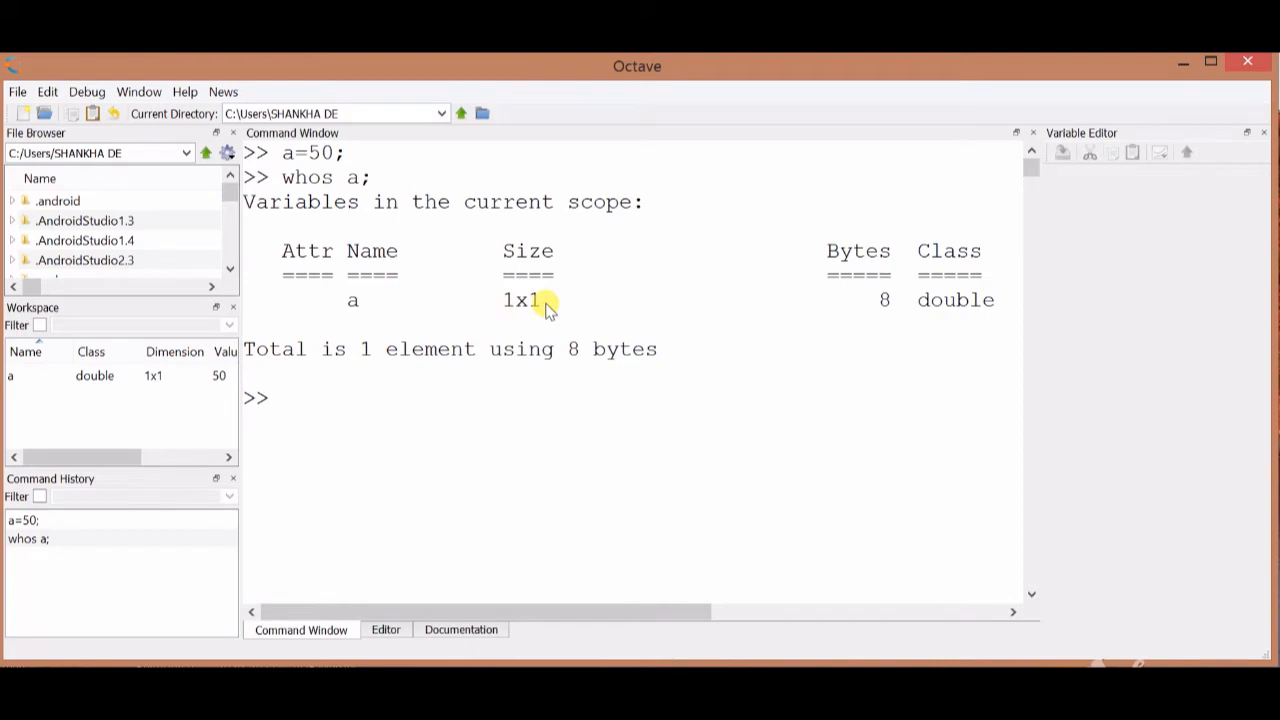
{"action": "mouse_move", "coordinate": [865, 330]}
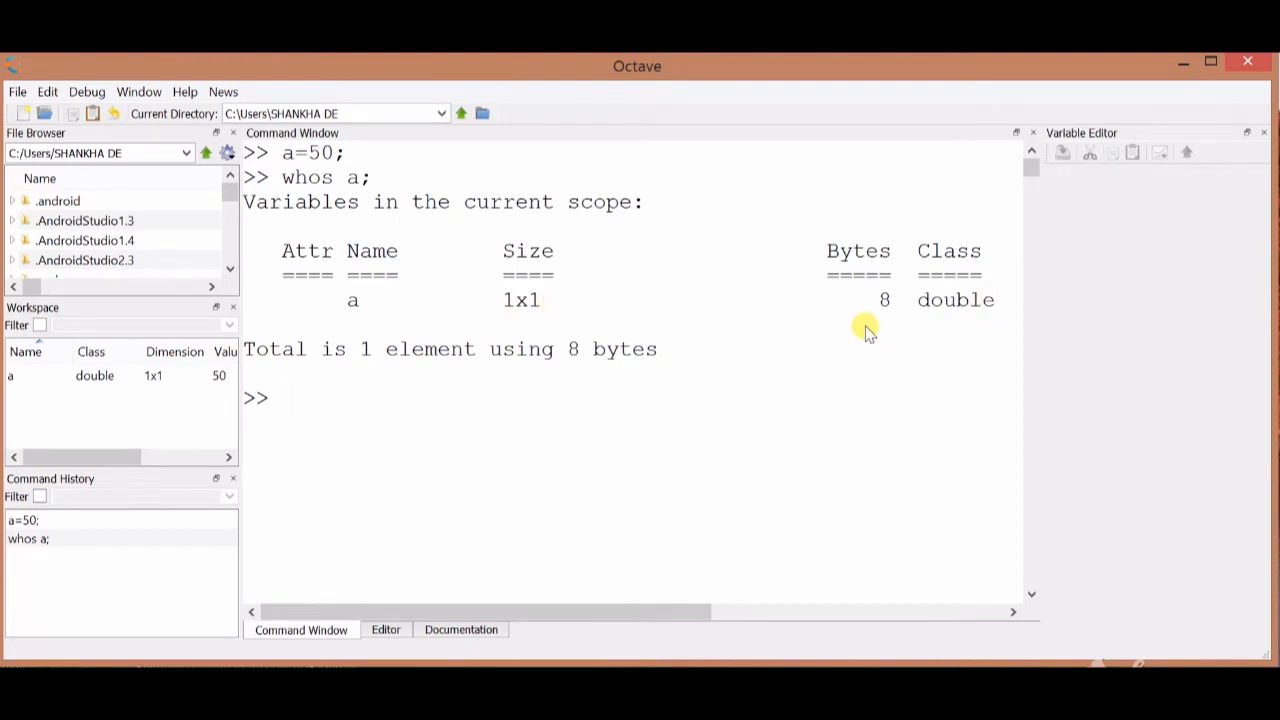
{"action": "mouse_move", "coordinate": [405, 518]}
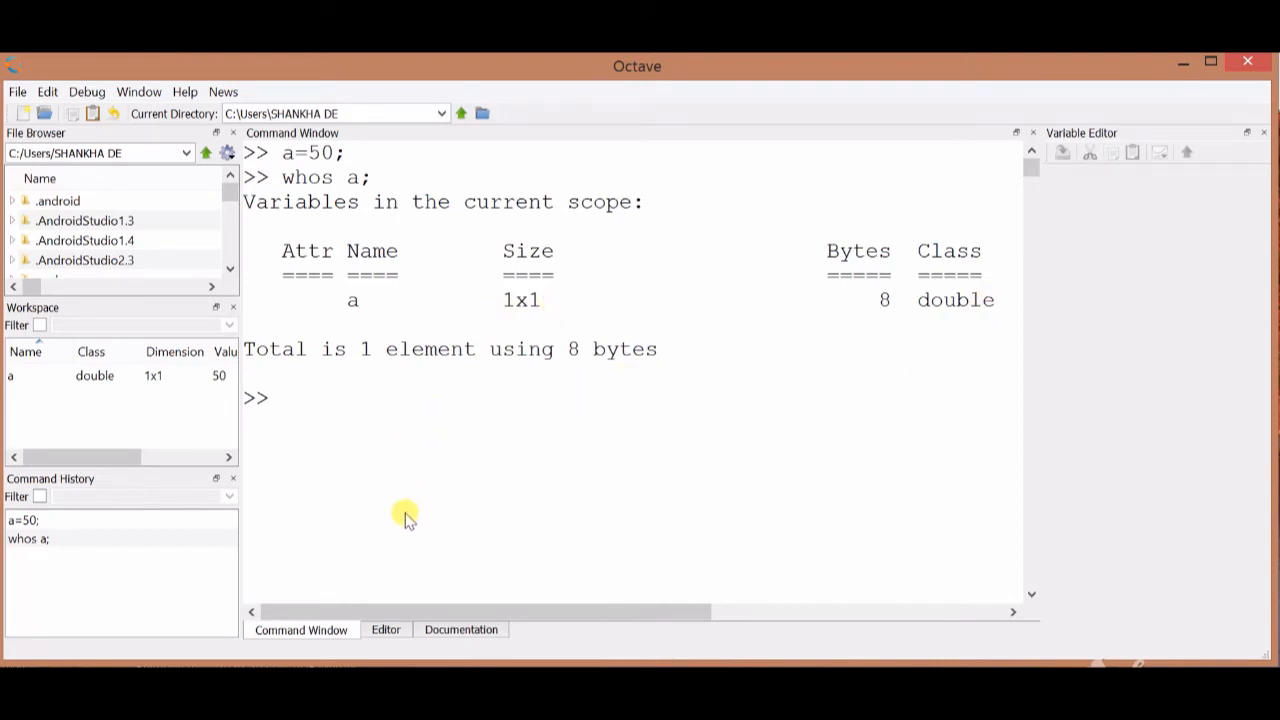
Step: Enter b=20 without a semicolon so b = 20 is echoed
{"action": "type", "text": "b="}
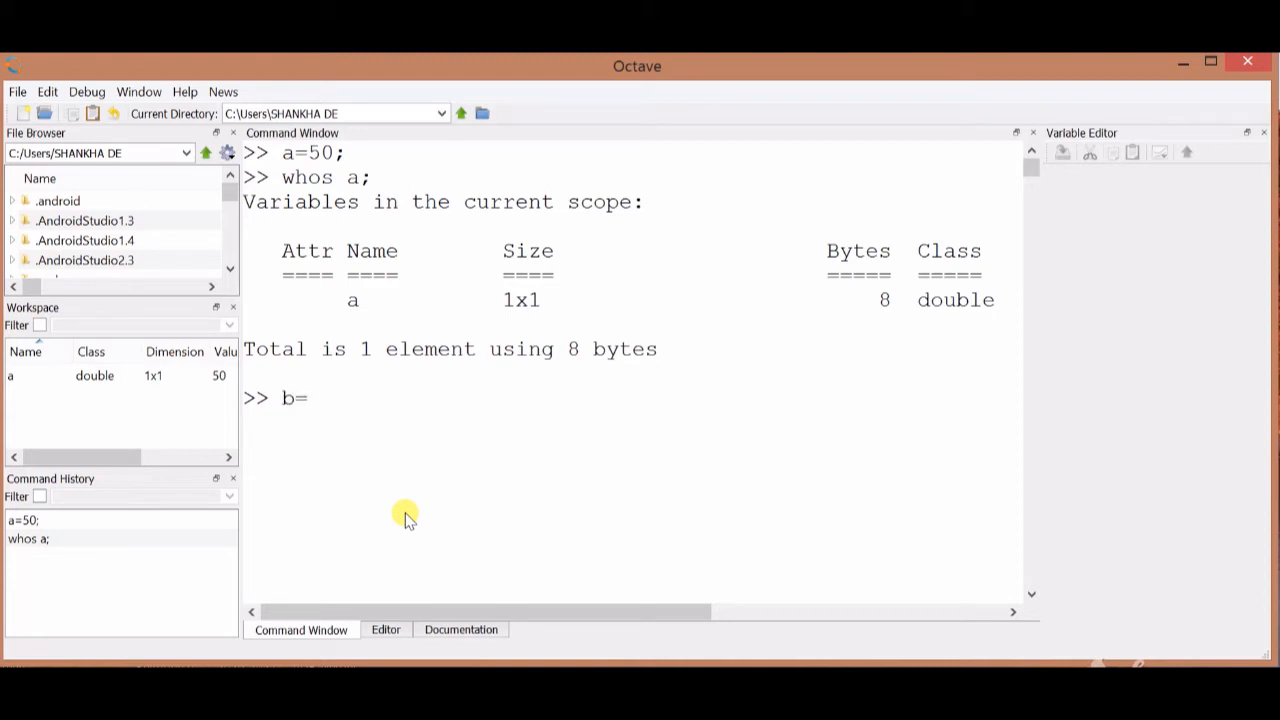
{"action": "type", "text": "20"}
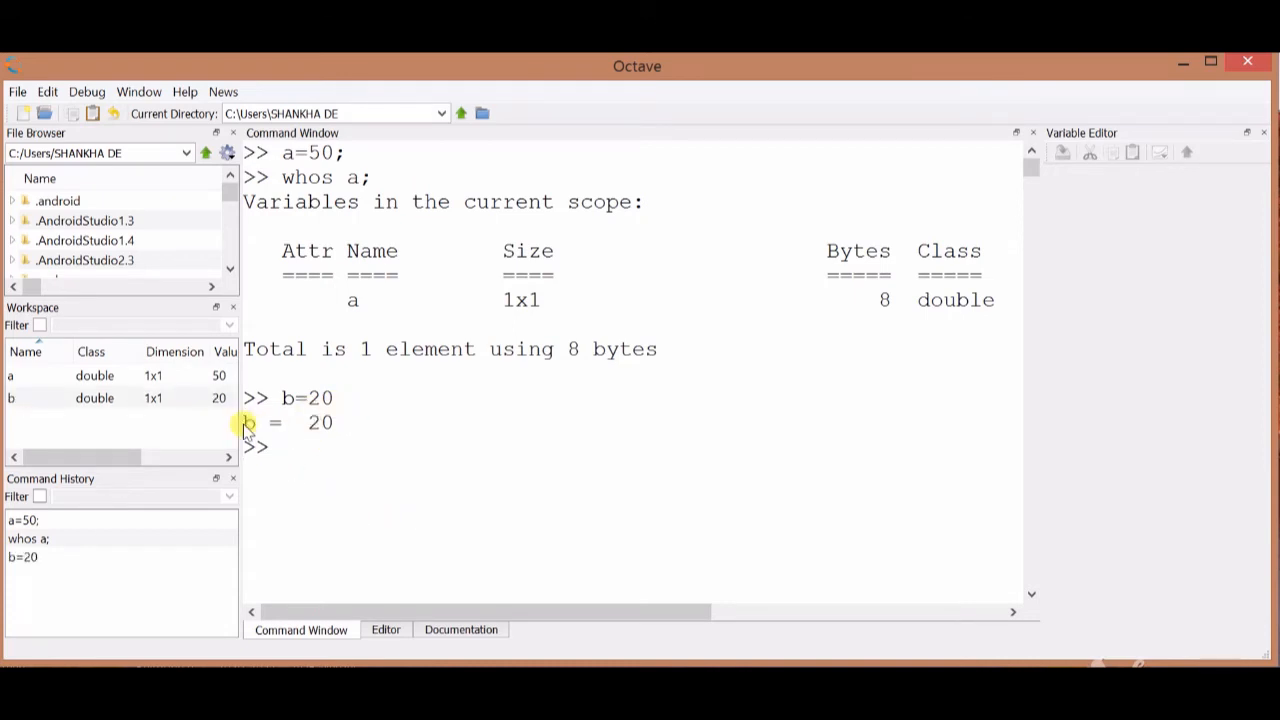
{"action": "mouse_move", "coordinate": [250, 425]}
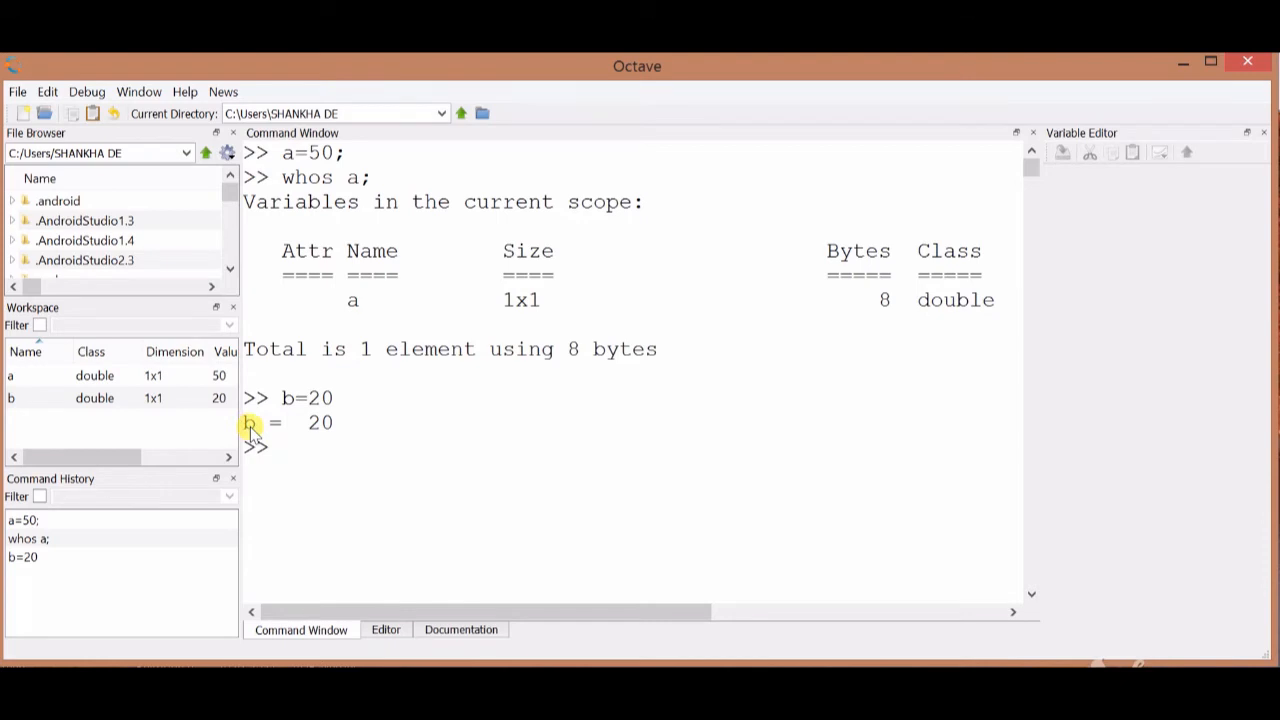
{"action": "mouse_move", "coordinate": [340, 403]}
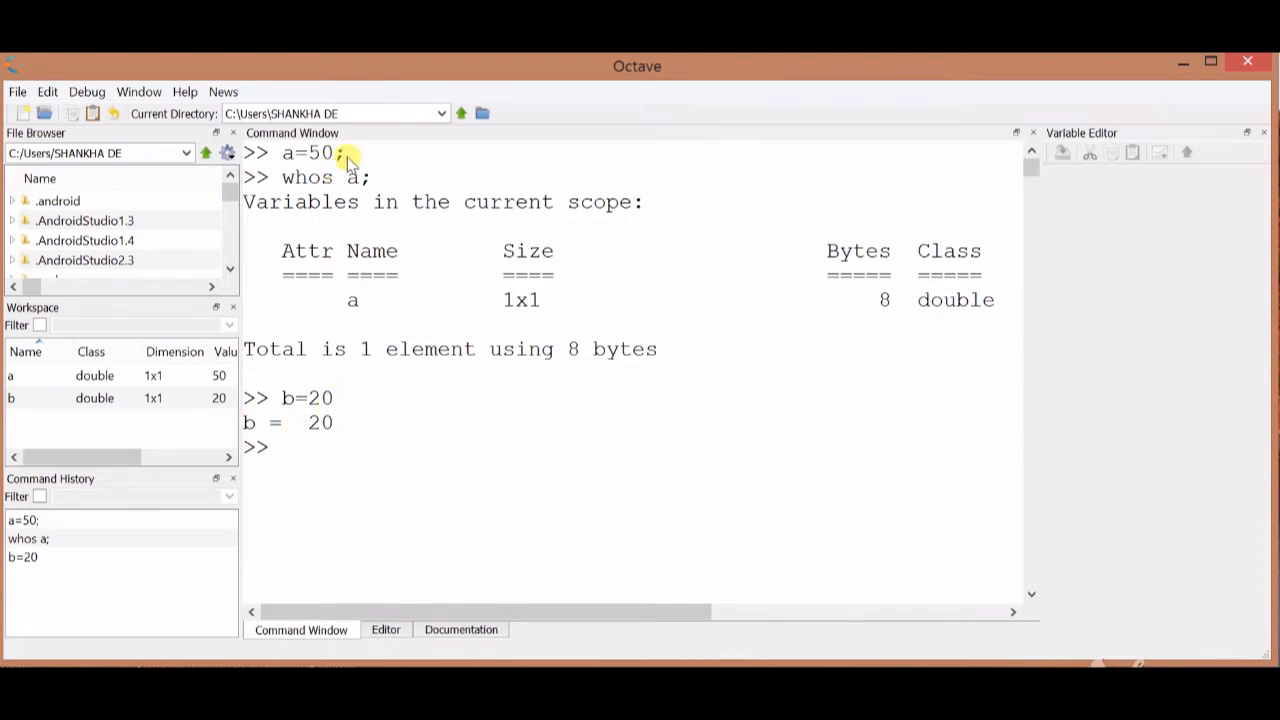
{"action": "mouse_move", "coordinate": [352, 365]}
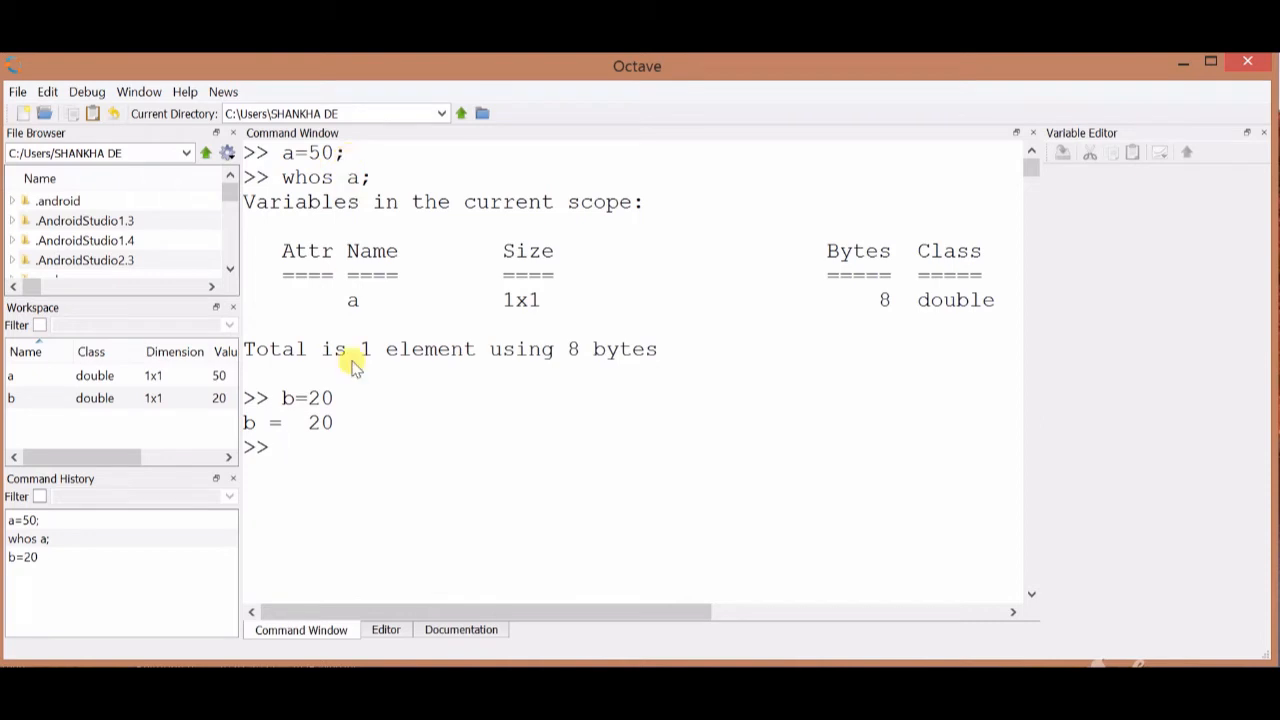
{"action": "mouse_move", "coordinate": [365, 512]}
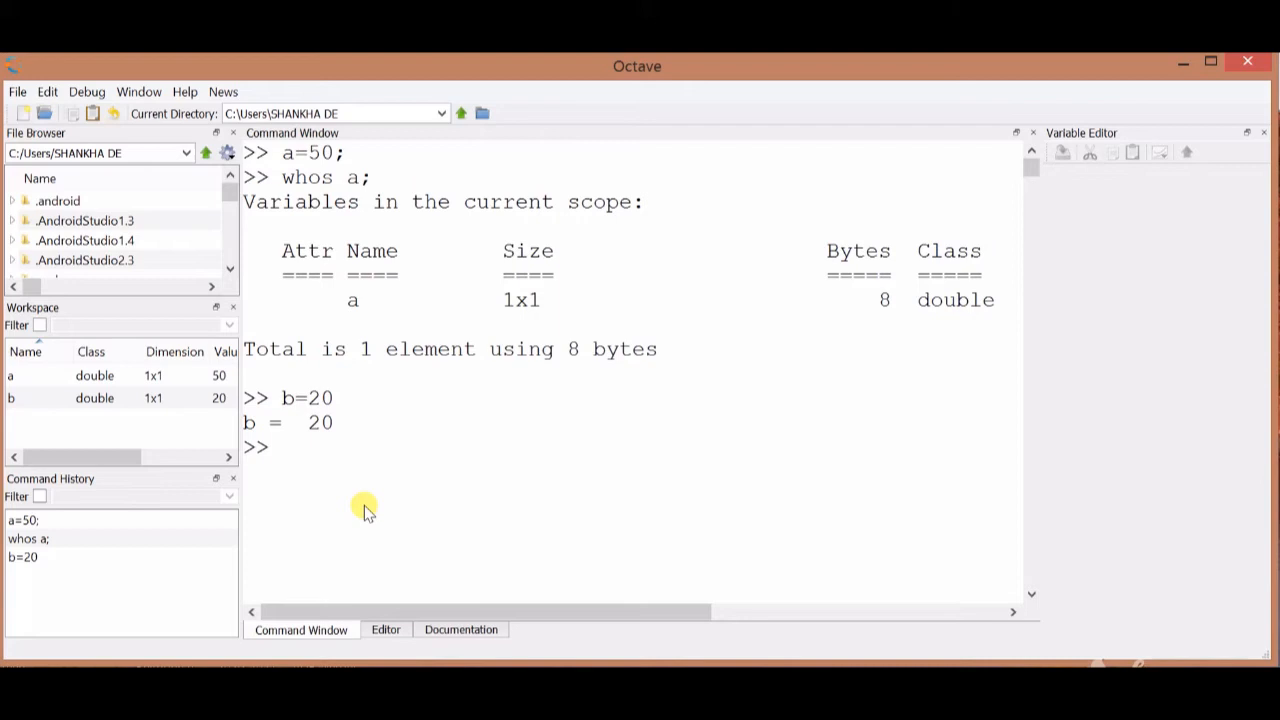
{"action": "type", "text": "c="}
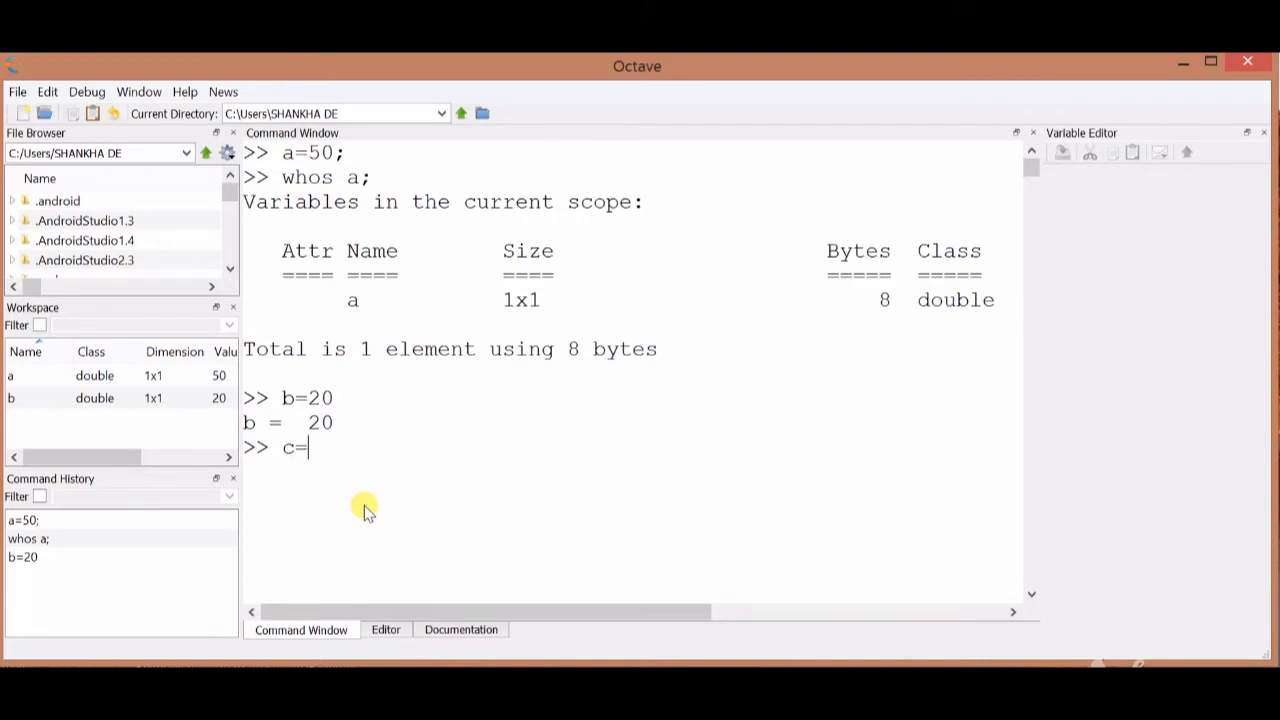
{"action": "type", "text": "a+"}
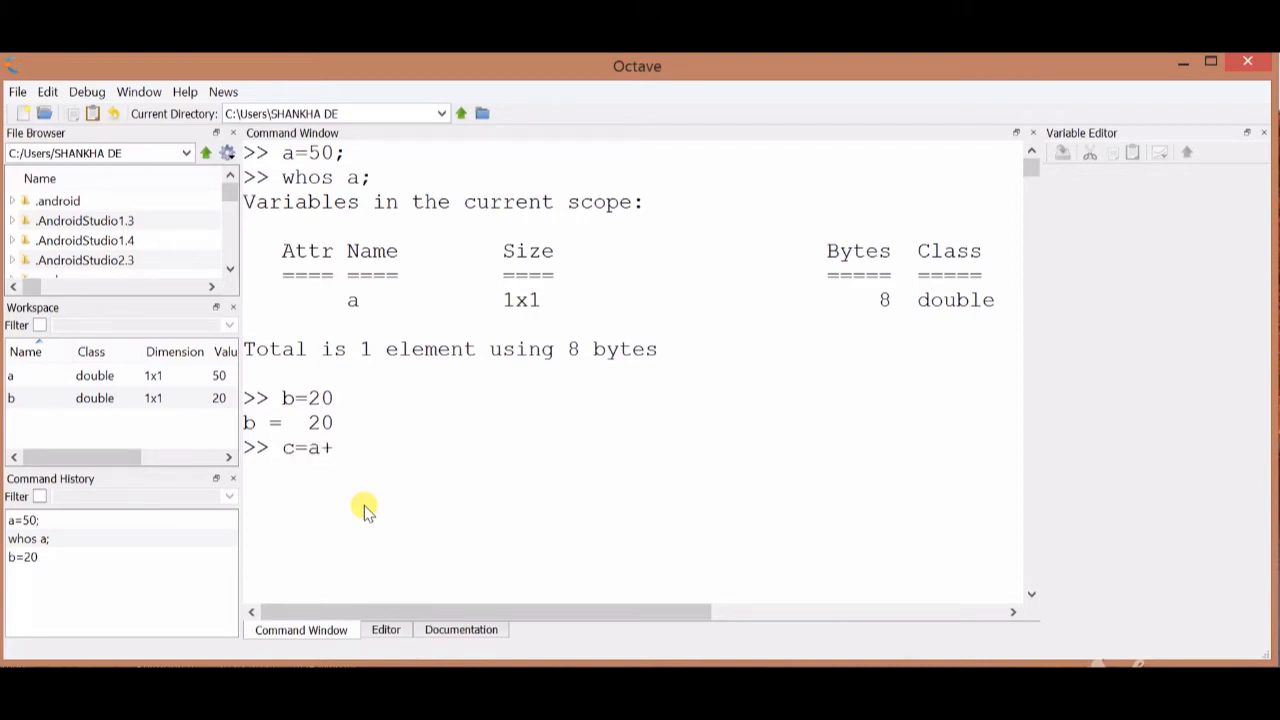
{"action": "type", "text": "b"}
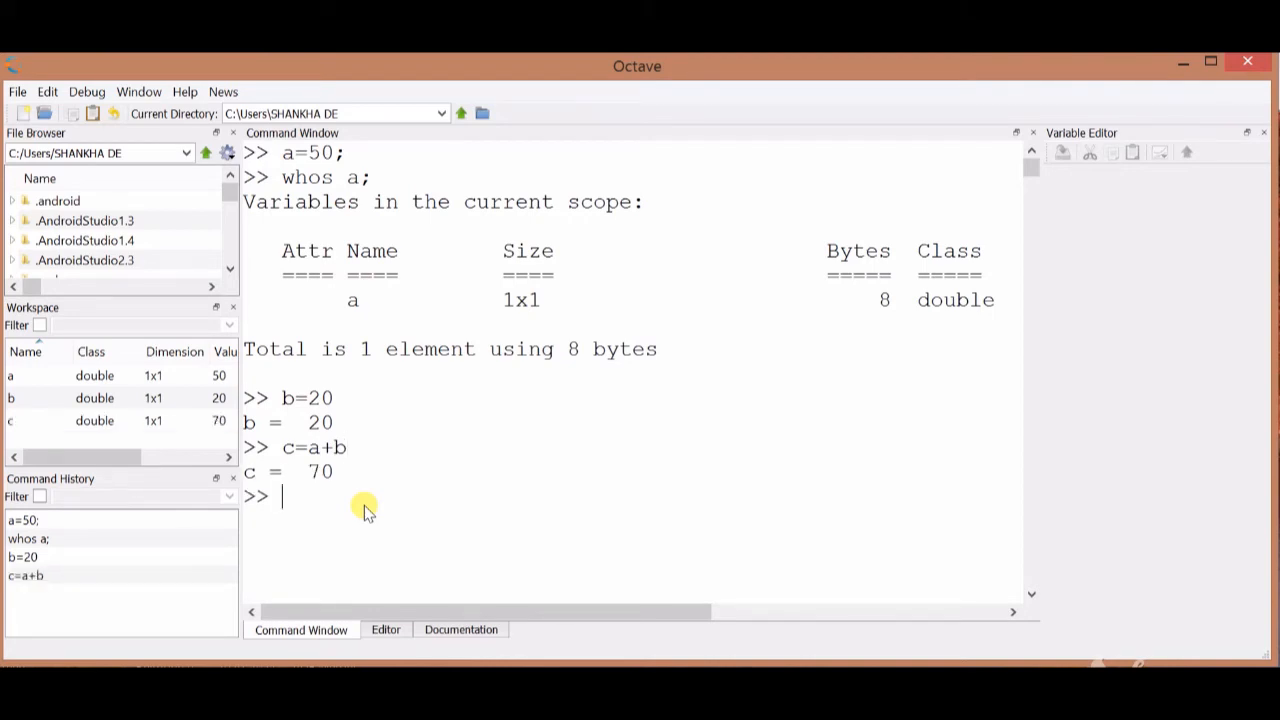
{"action": "mouse_move", "coordinate": [332, 505]}
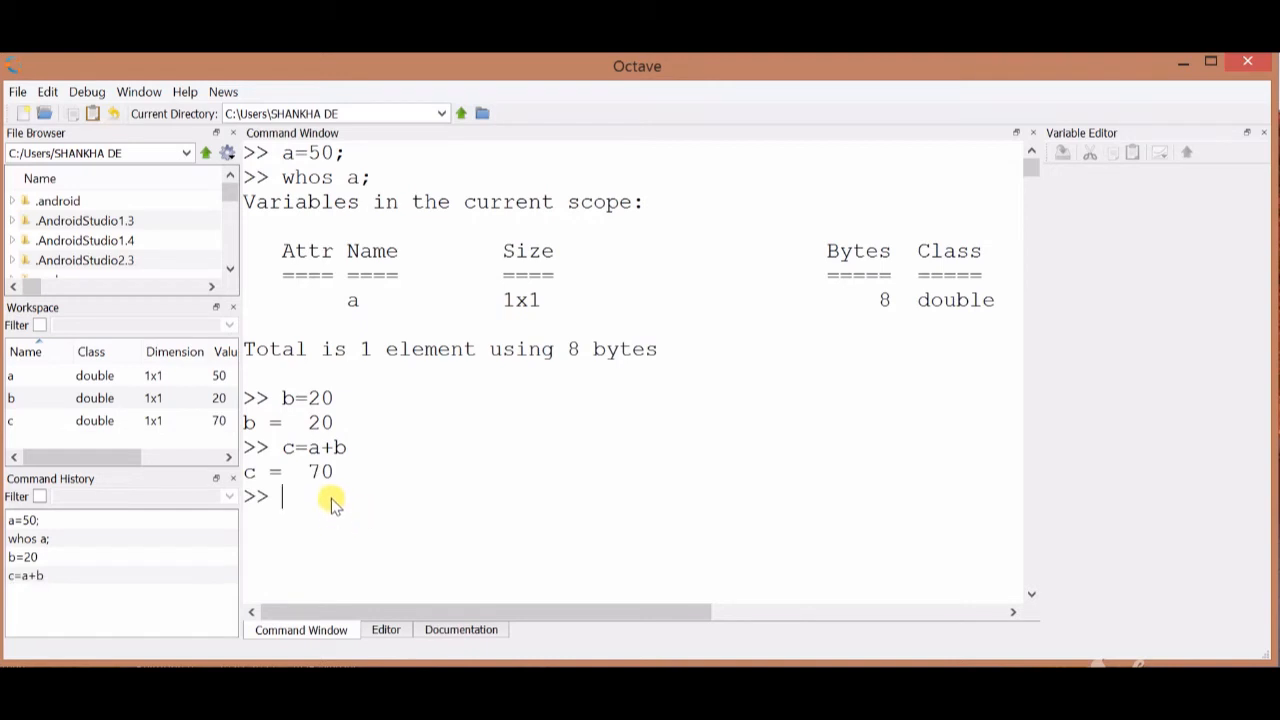
{"action": "mouse_move", "coordinate": [370, 180]}
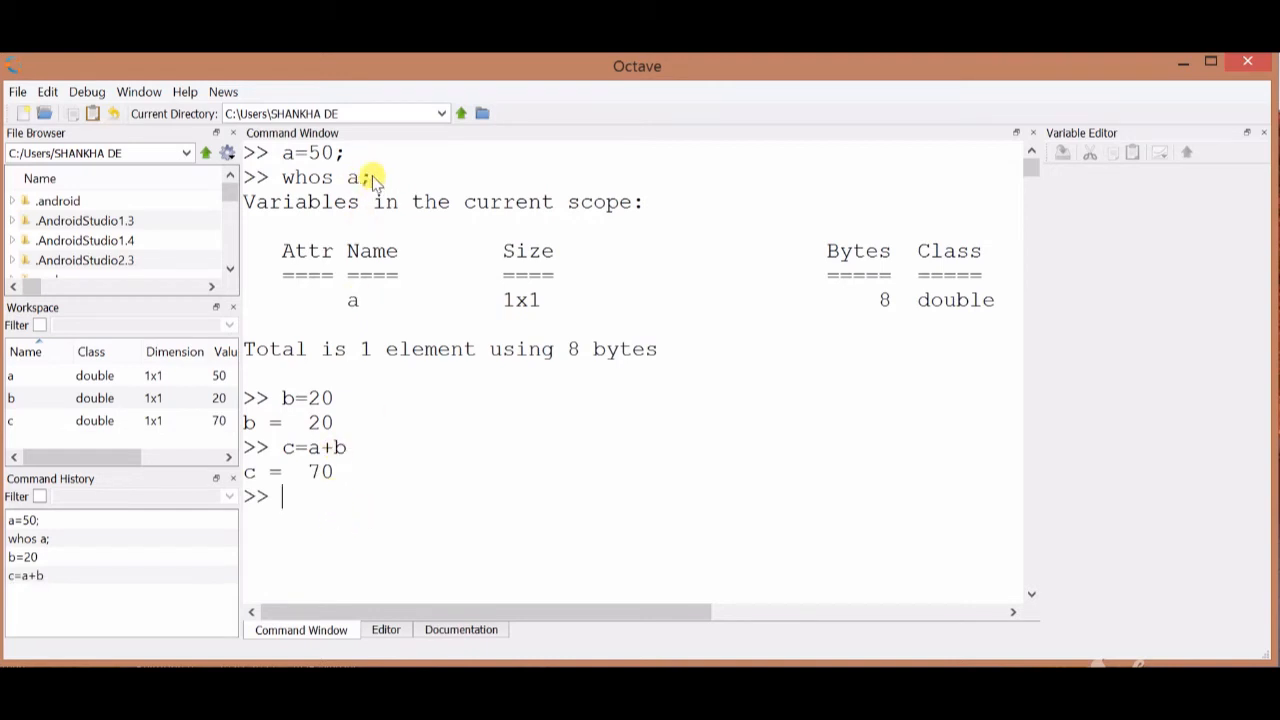
{"action": "mouse_move", "coordinate": [372, 203]}
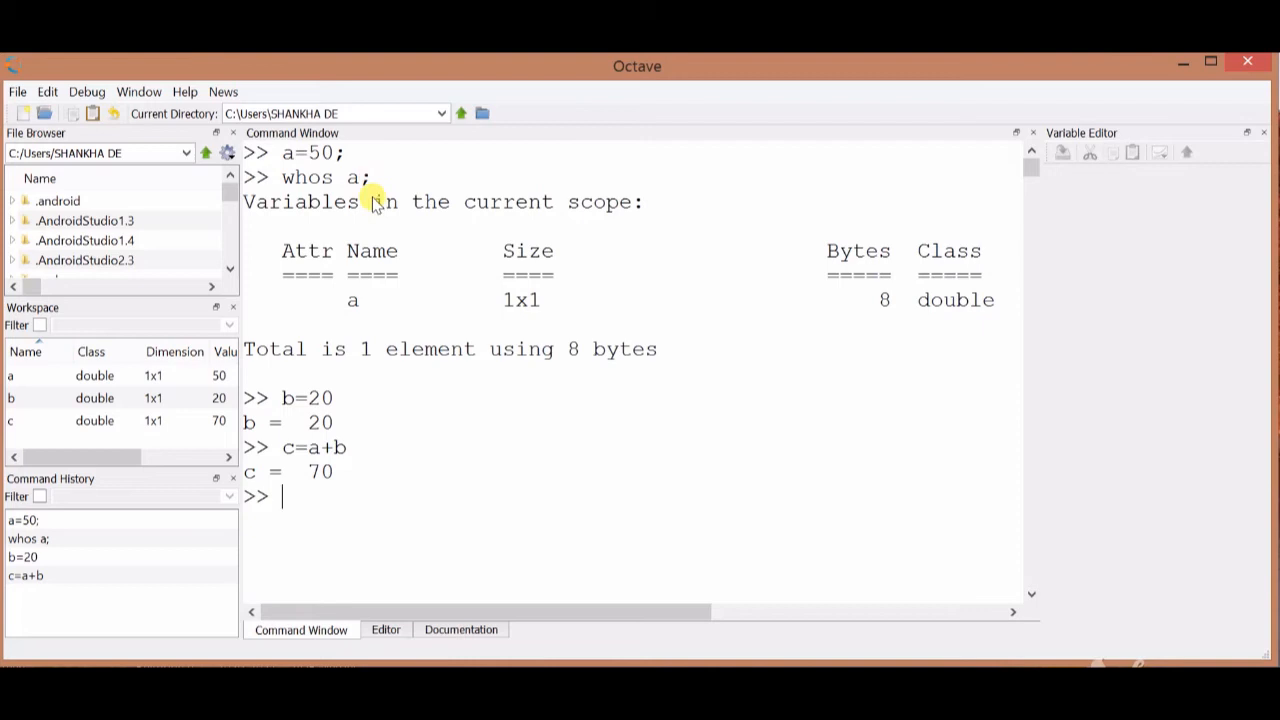
{"action": "mouse_move", "coordinate": [365, 531]}
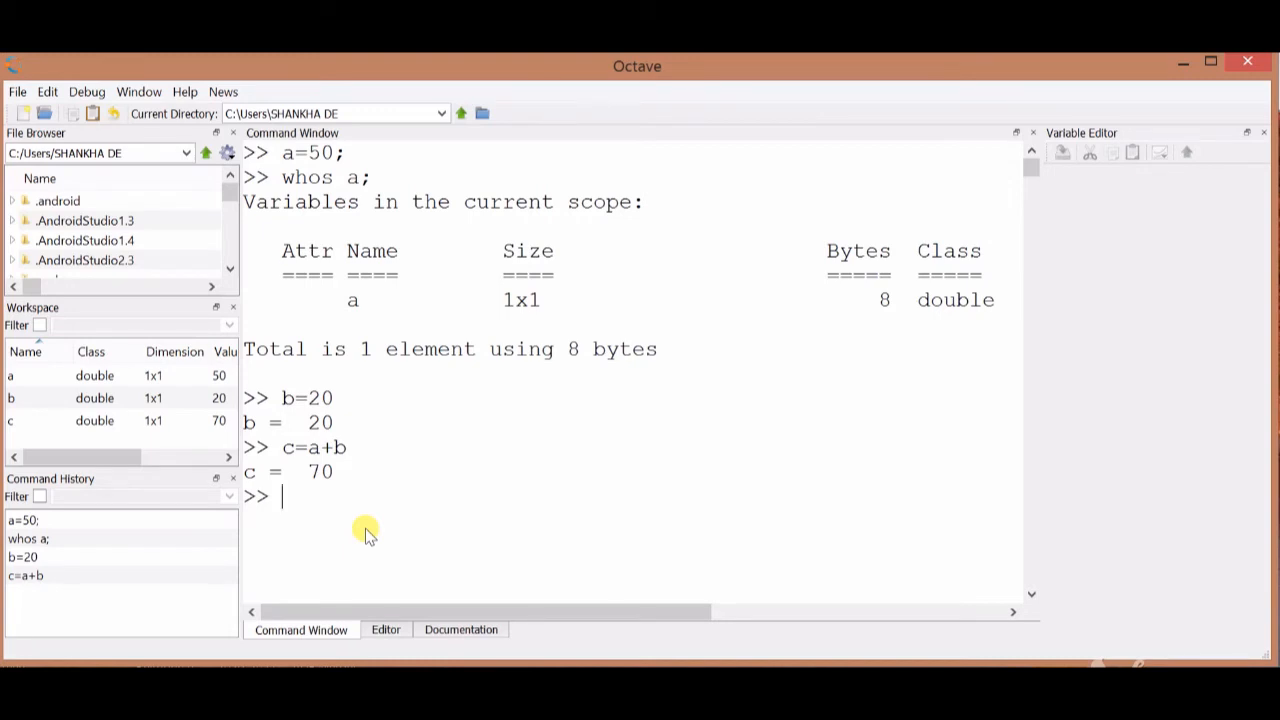
Step: Reassign a to the string 'Welcome'
{"action": "type", "text": "a"}
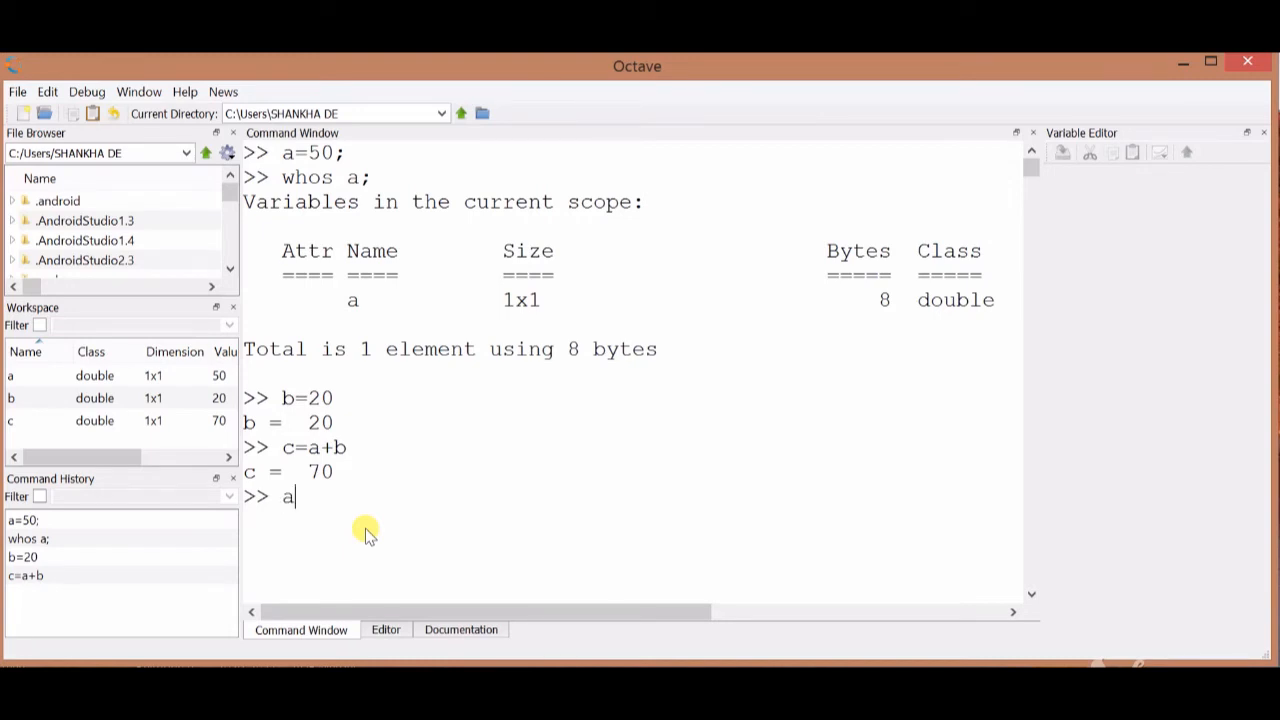
{"action": "type", "text": "='W"}
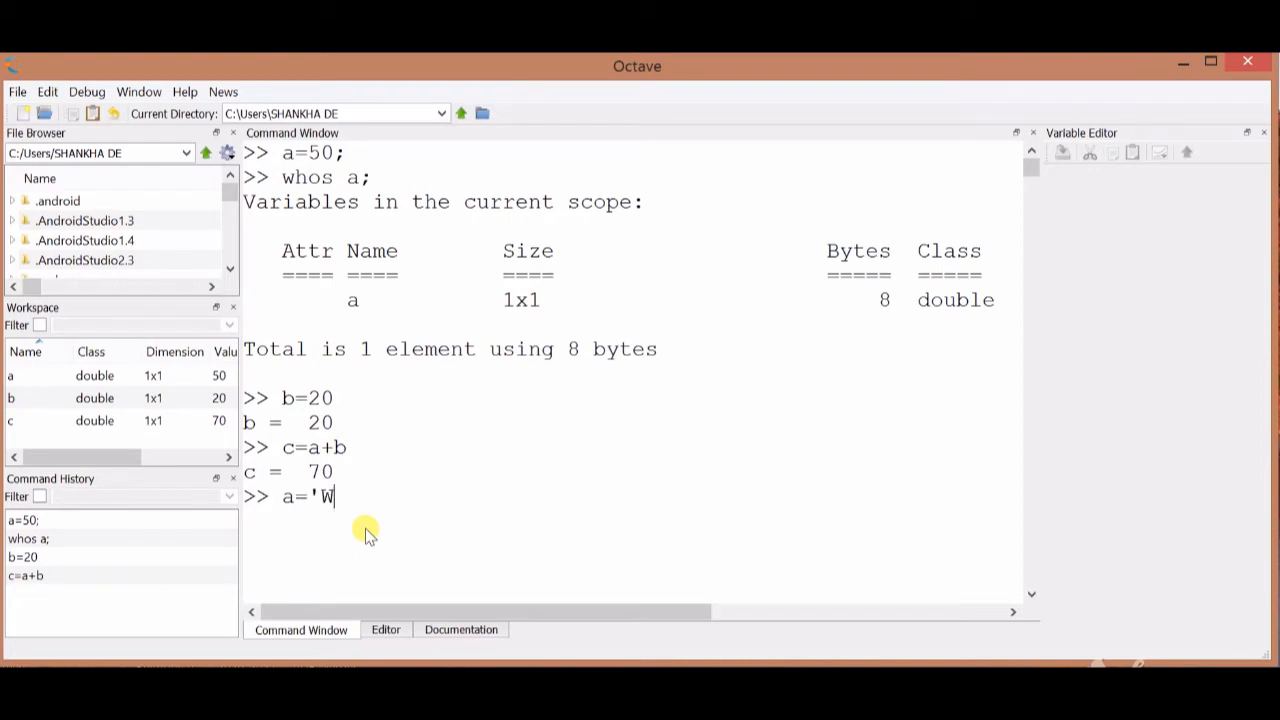
{"action": "type", "text": "elcom"}
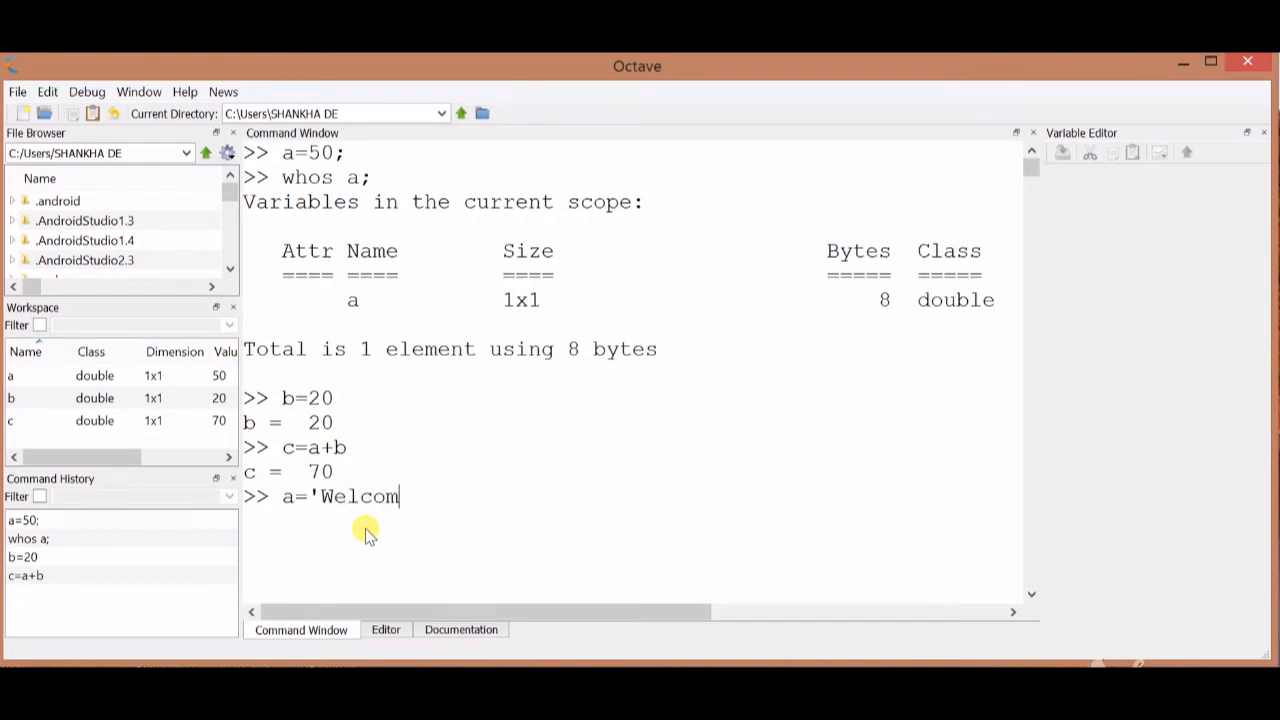
{"action": "type", "text": "e"}
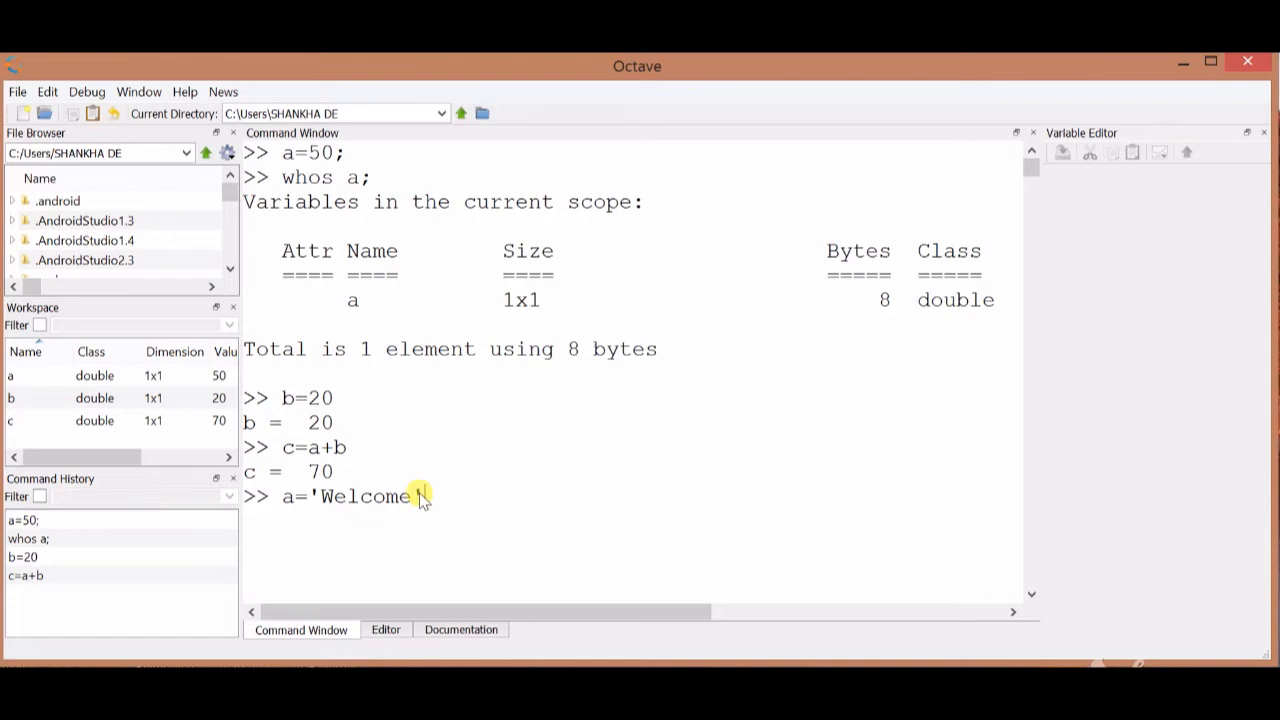
{"action": "type", "text": "'"}
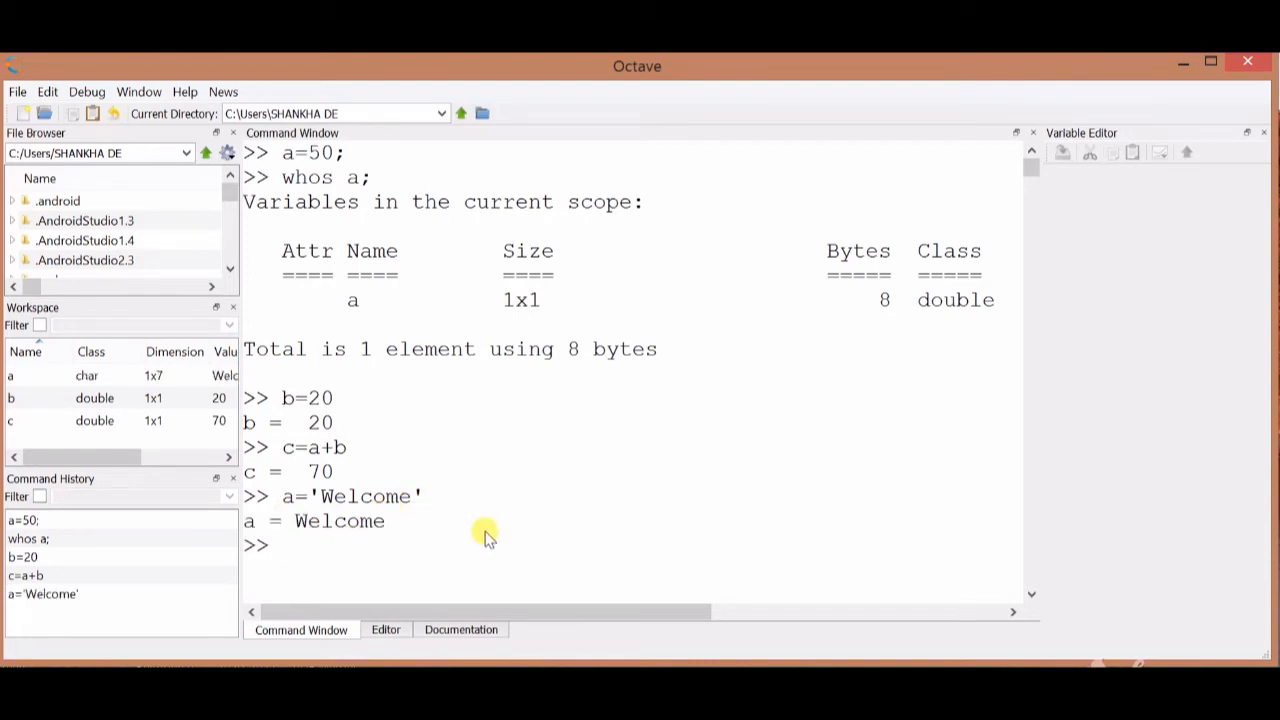
Step: Run whos a to confirm a is 1x7 char, 7 bytes
{"action": "type", "text": "whos"}
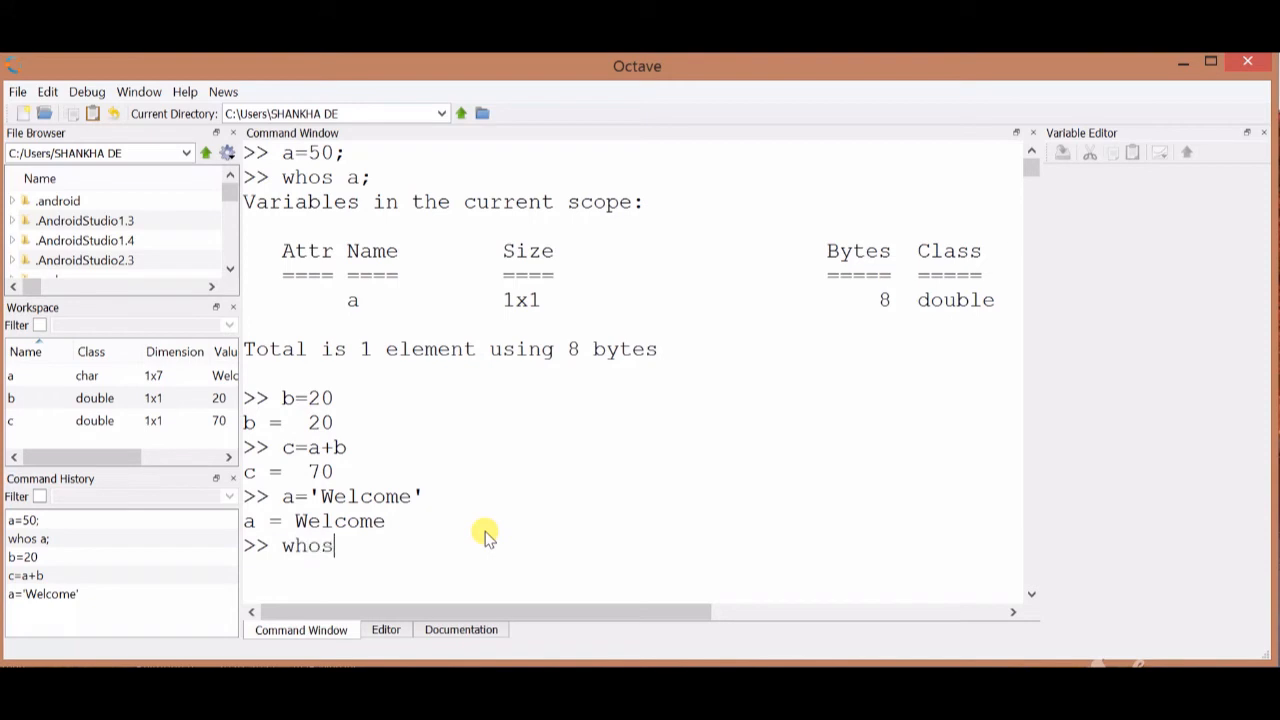
{"action": "type", "text": "a"}
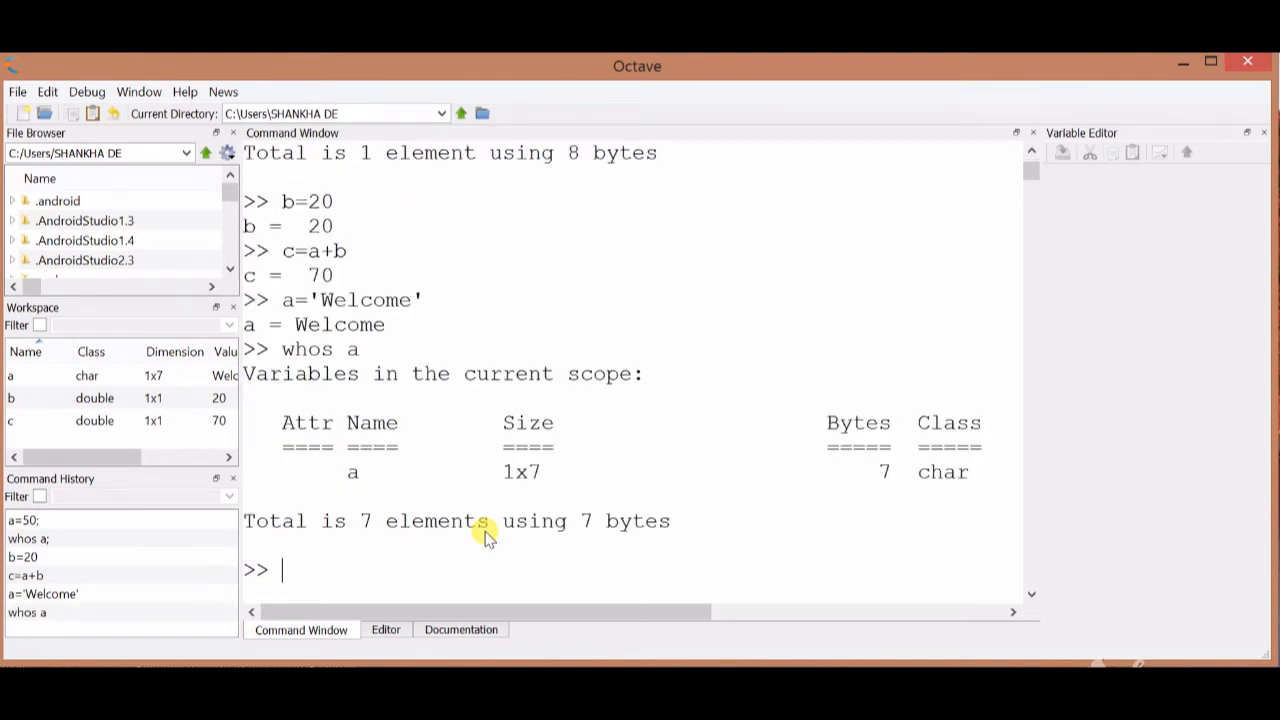
{"action": "mouse_move", "coordinate": [378, 437]}
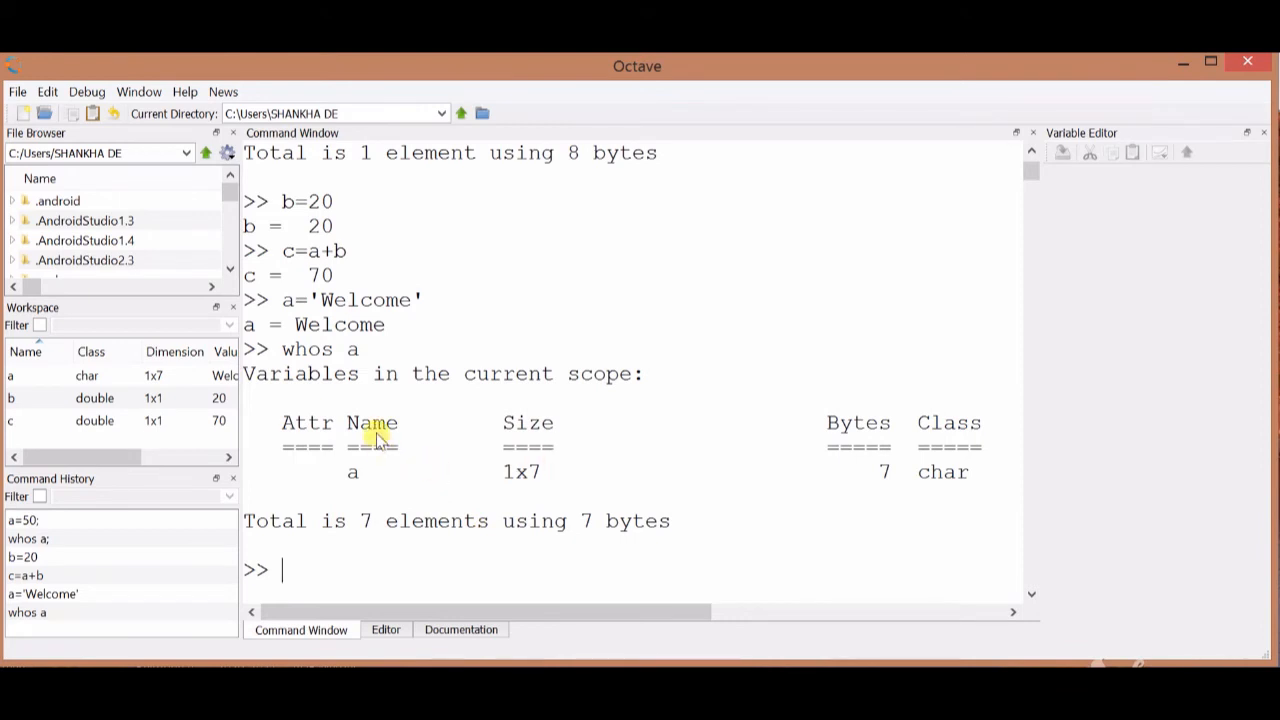
{"action": "mouse_move", "coordinate": [965, 484]}
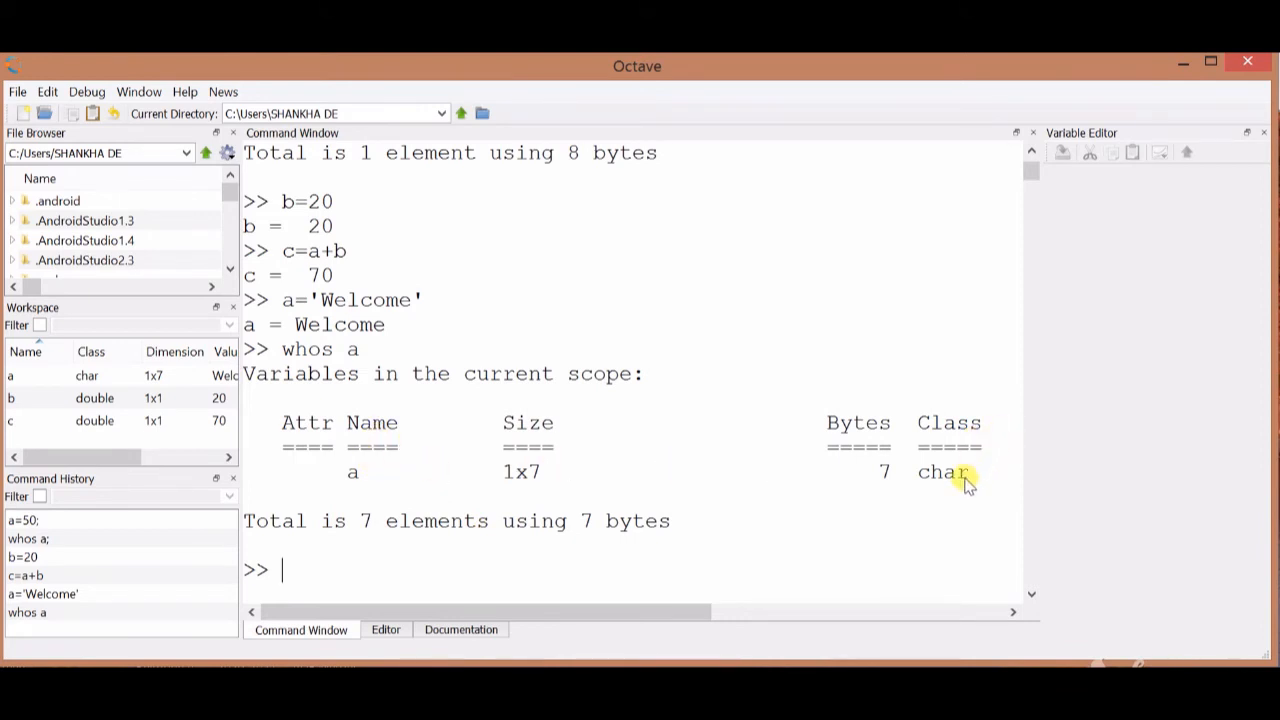
{"action": "mouse_move", "coordinate": [590, 490]}
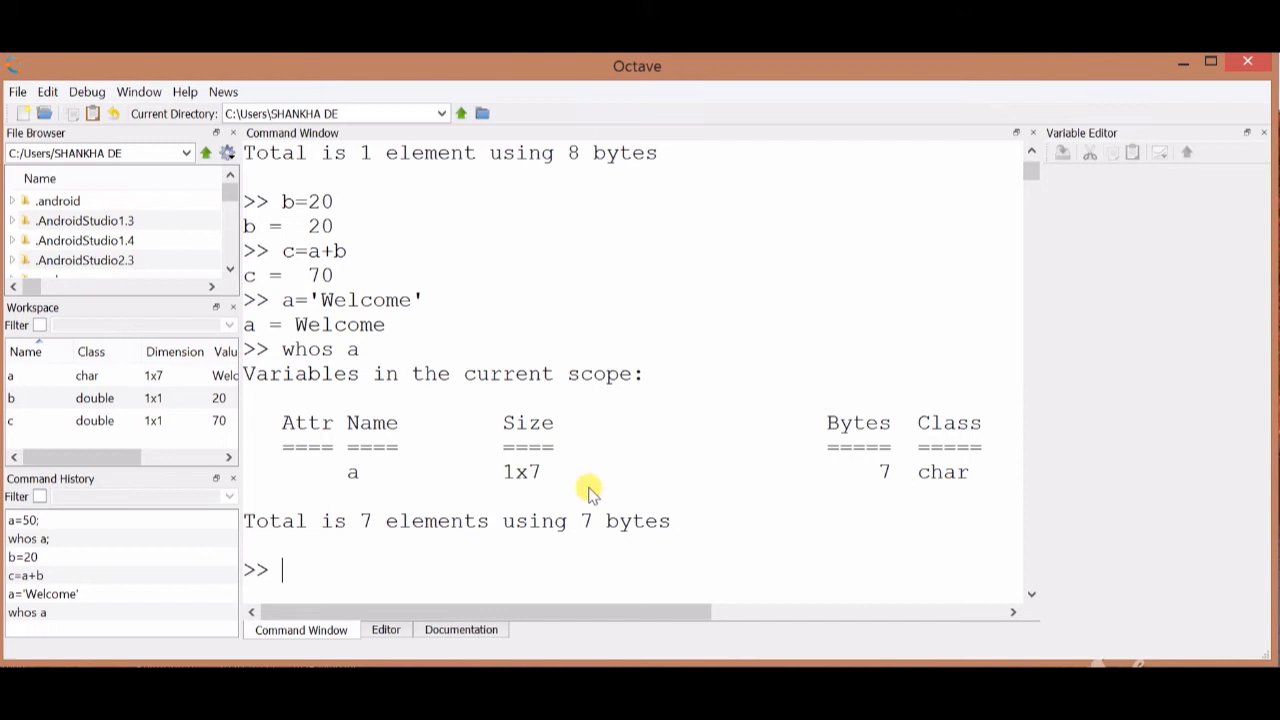
{"action": "mouse_move", "coordinate": [520, 475]}
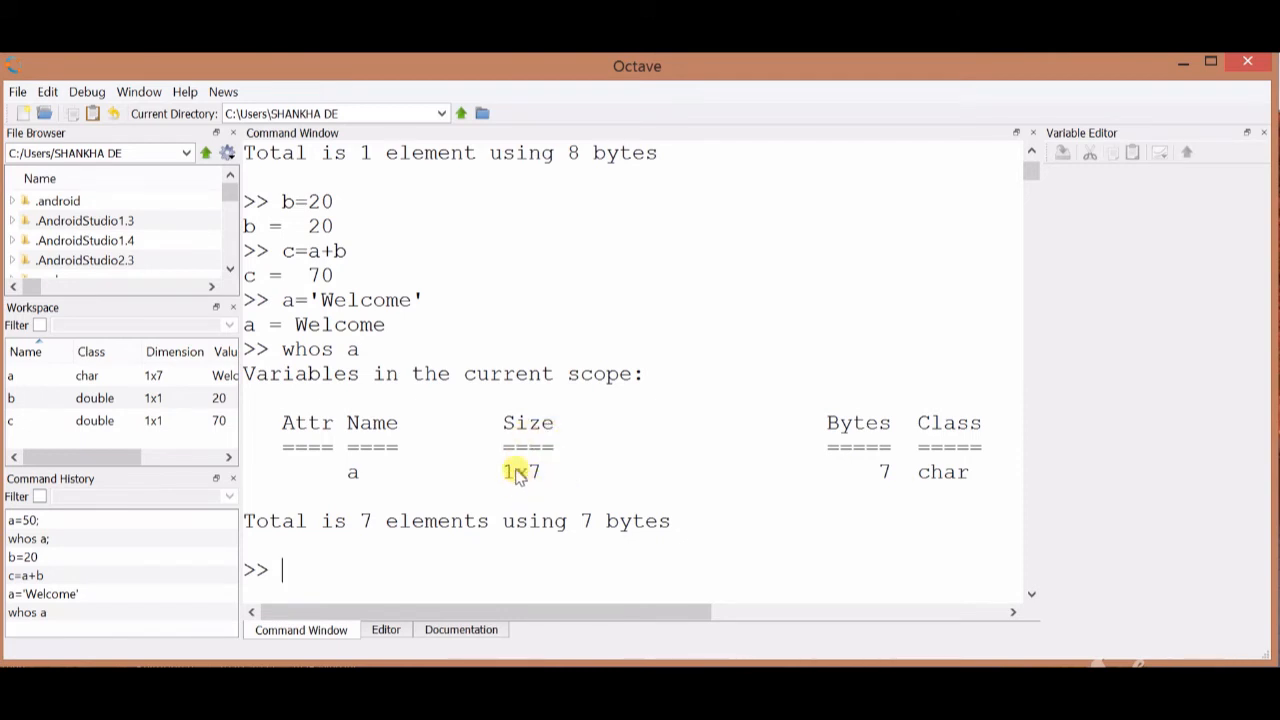
{"action": "mouse_move", "coordinate": [955, 465]}
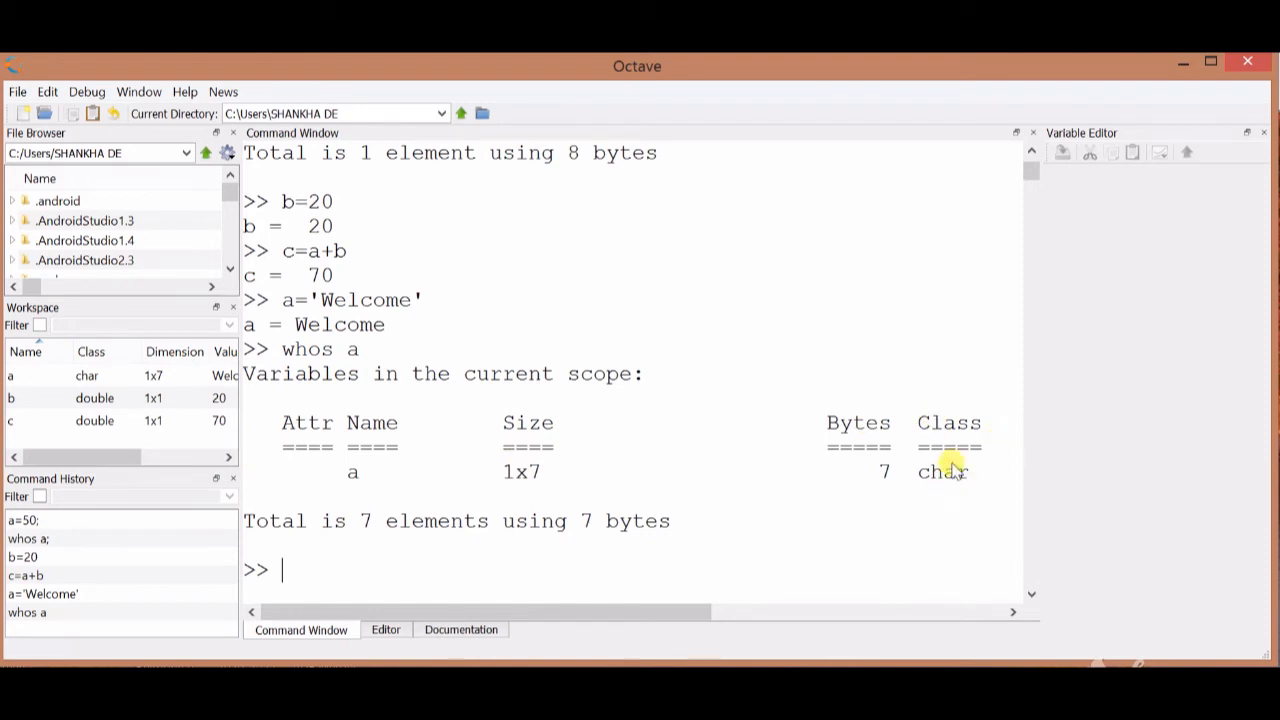
{"action": "mouse_move", "coordinate": [770, 525]}
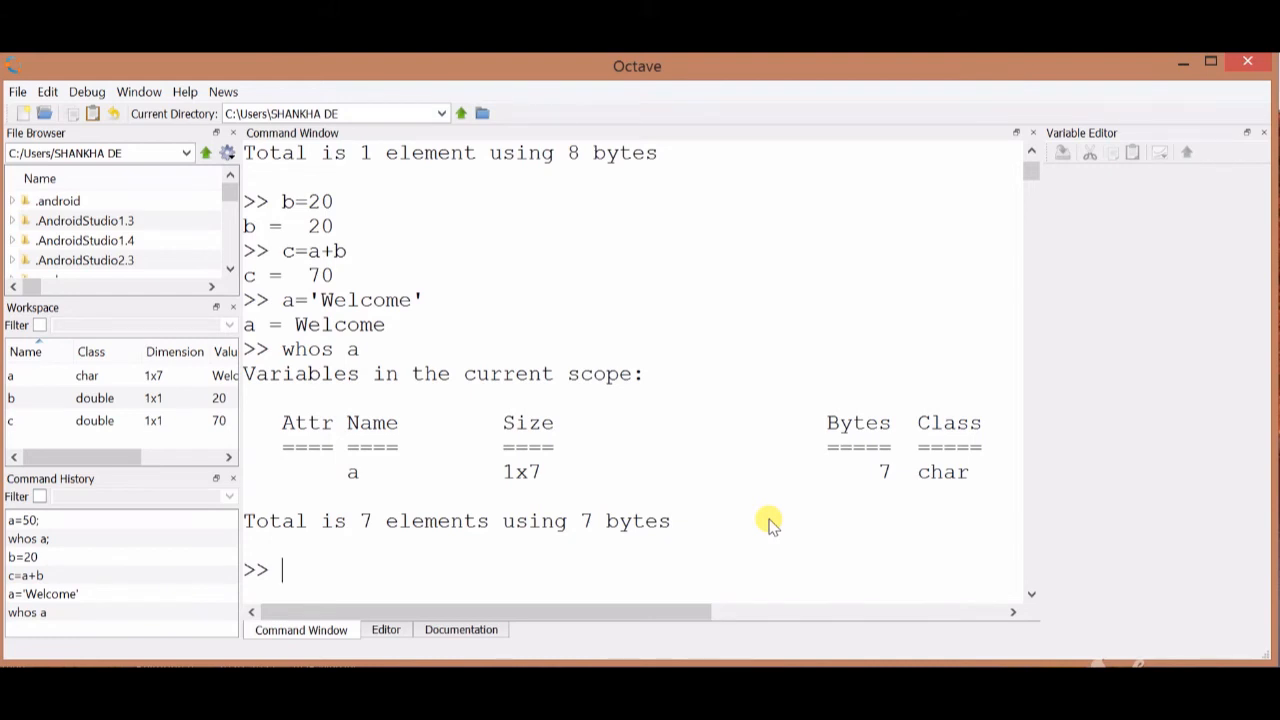
Step: Run clear a; so only b and c stay in the workspace
{"action": "type", "text": "clear"}
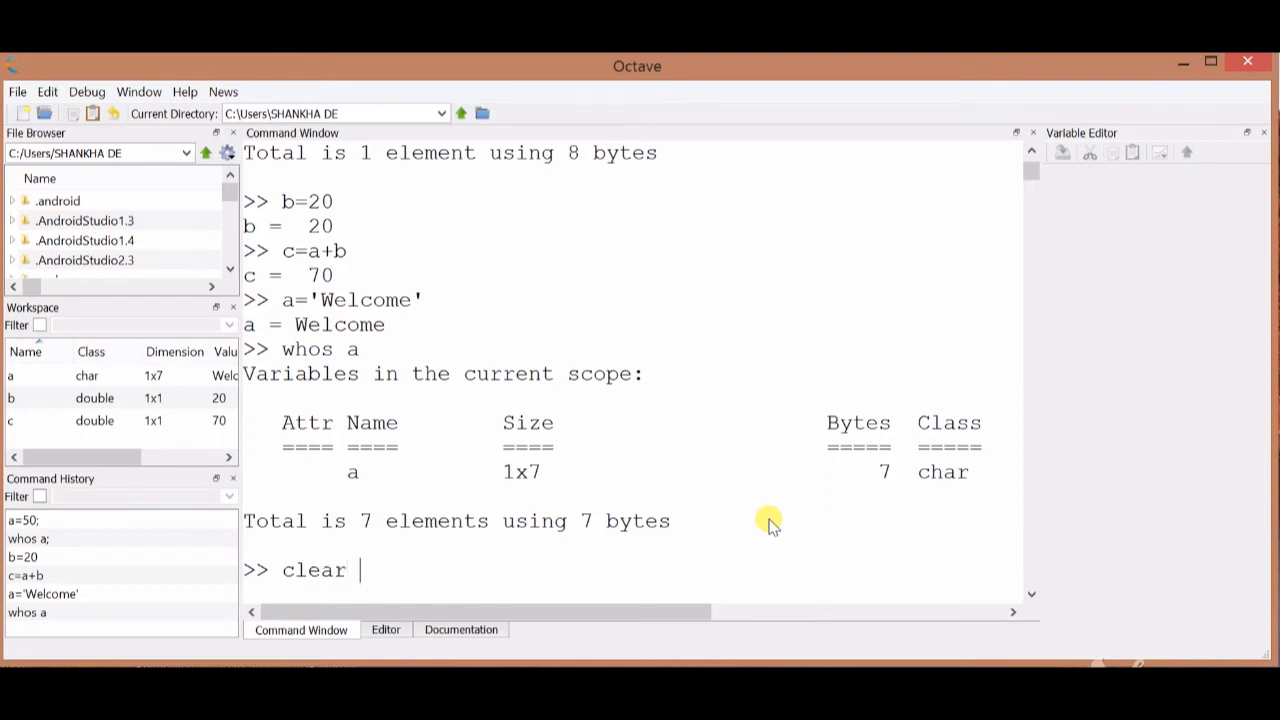
{"action": "type", "text": "a"}
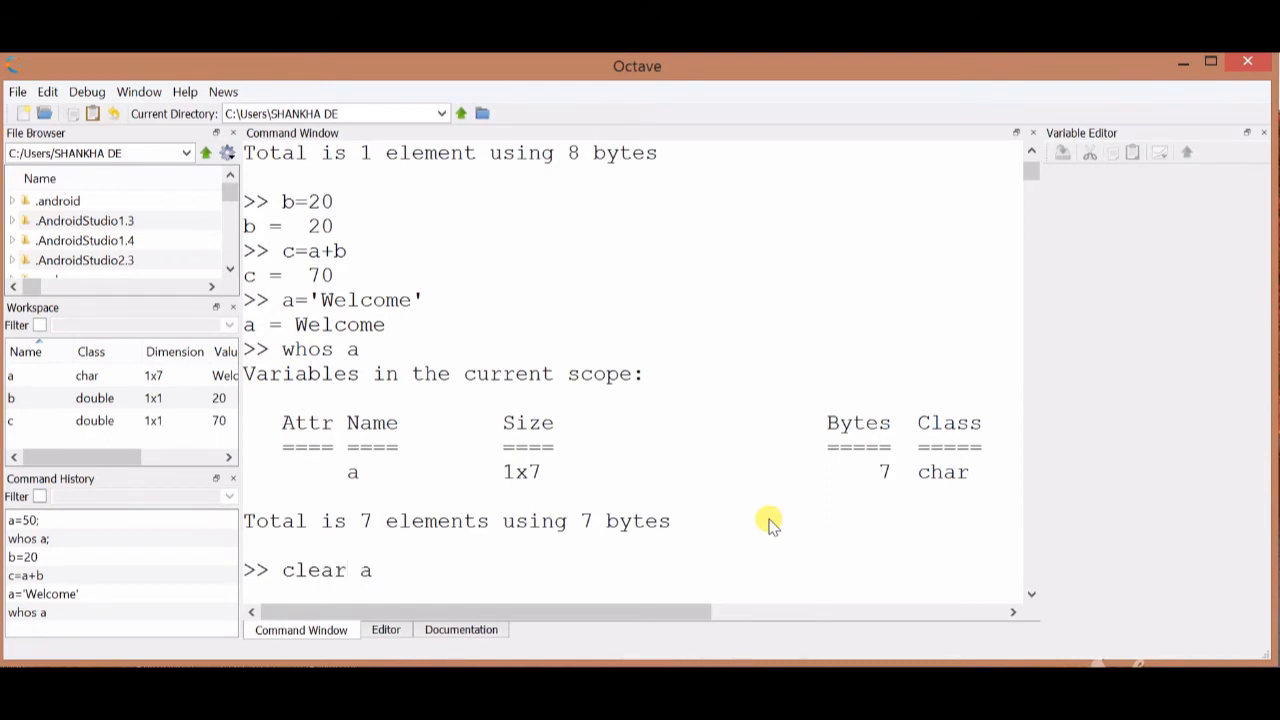
{"action": "type", "text": ";"}
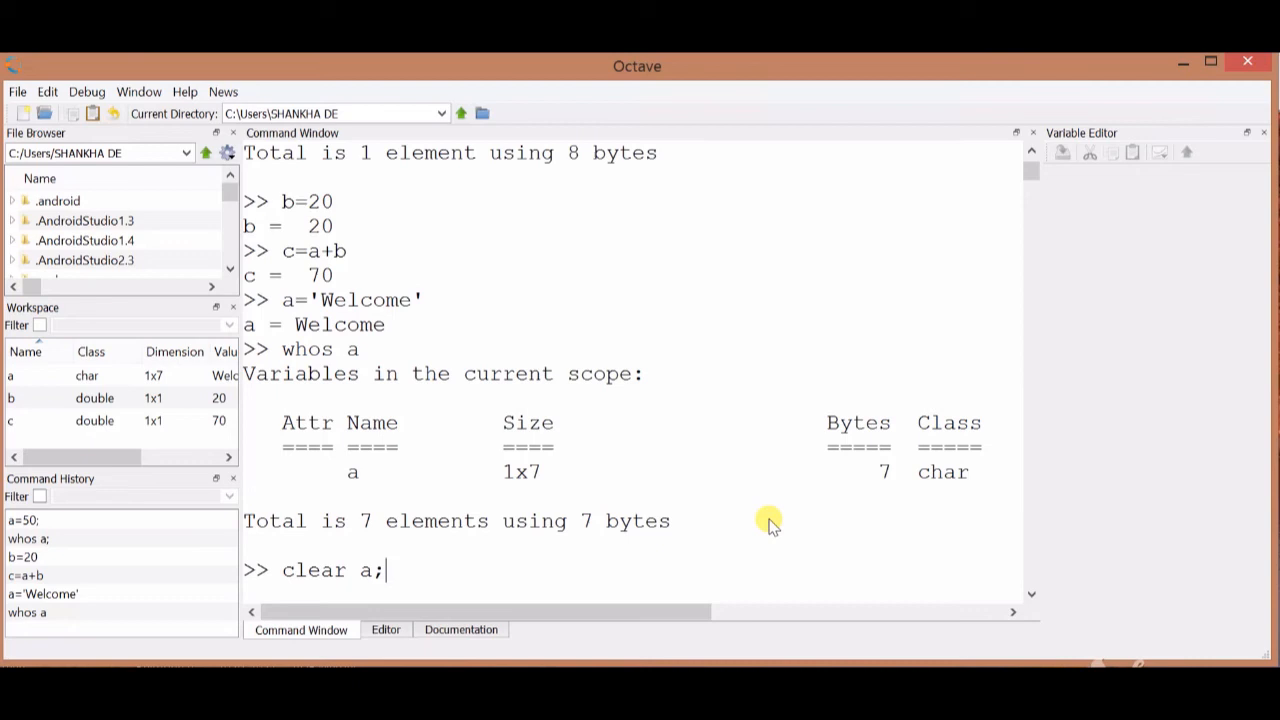
{"action": "key", "text": "Return"}
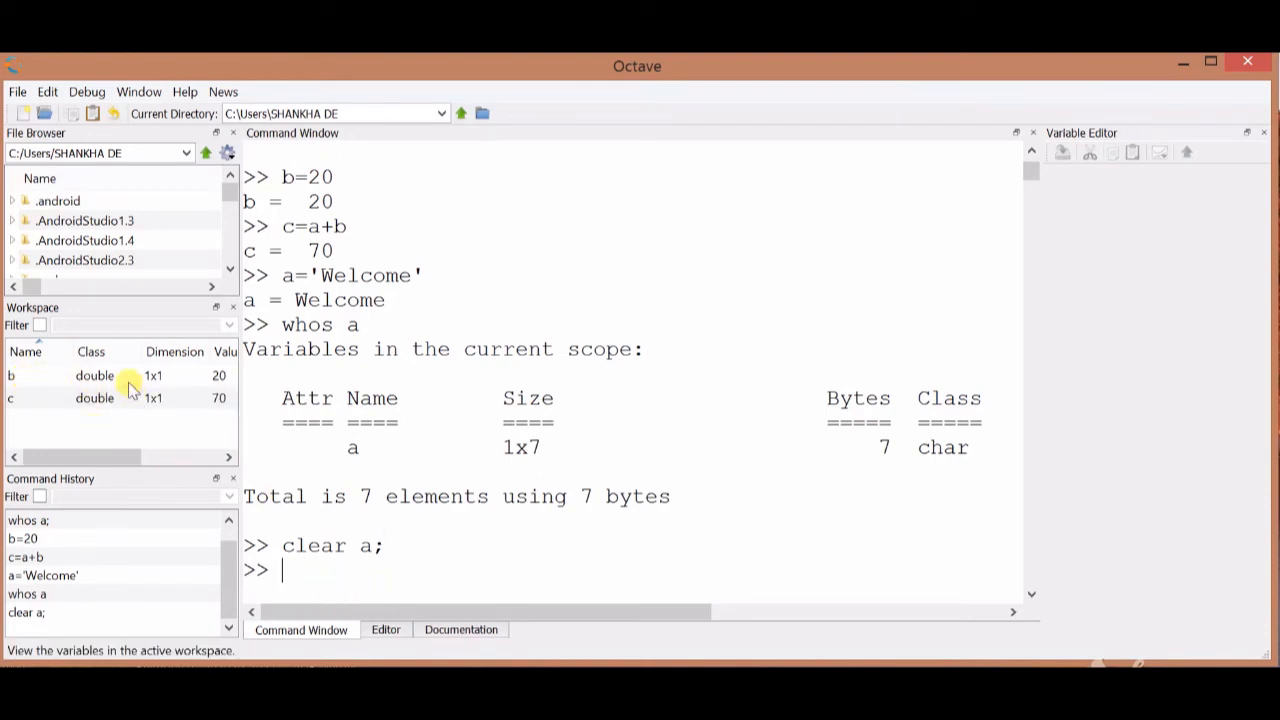
{"action": "mouse_move", "coordinate": [505, 558]}
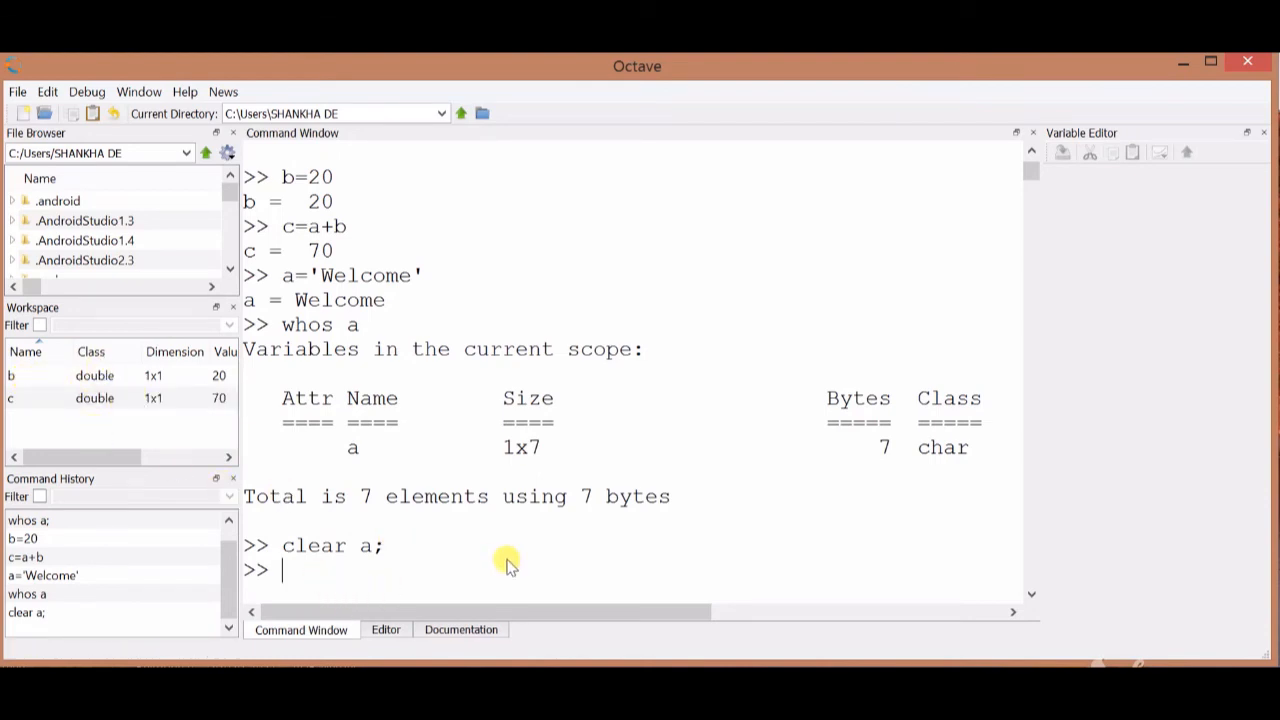
{"action": "type", "text": "clear all;"}
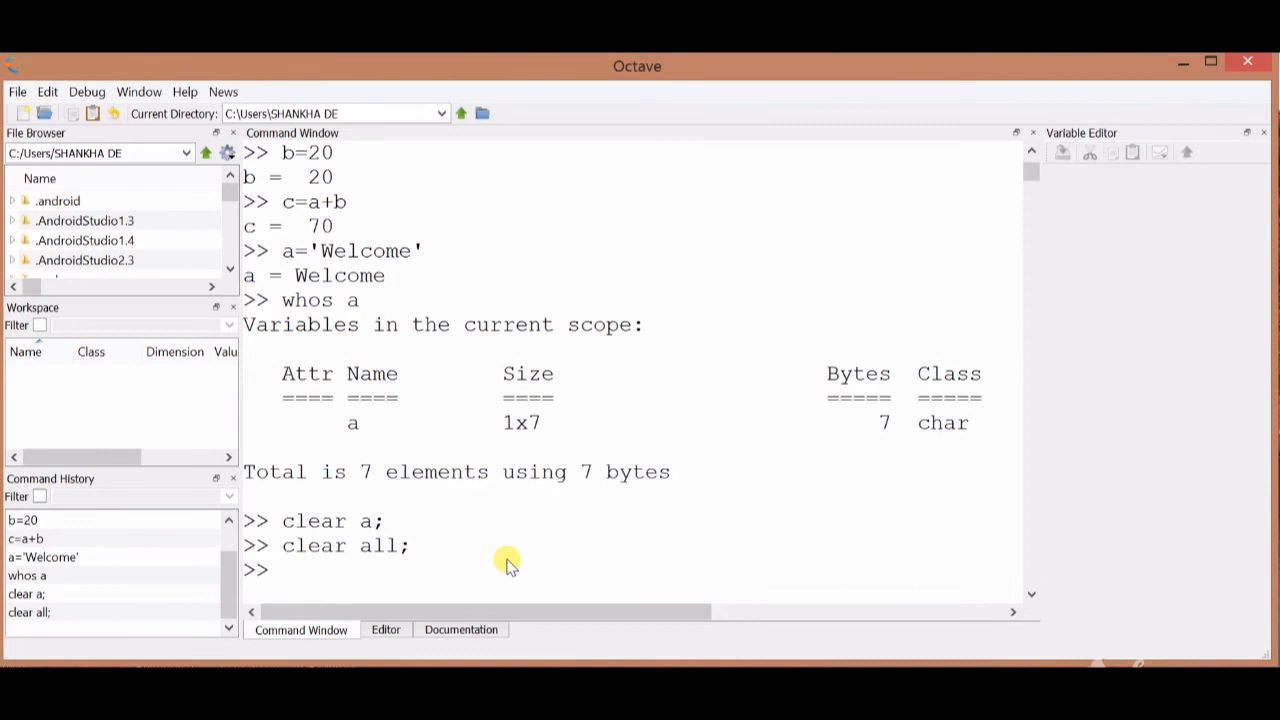
{"action": "mouse_move", "coordinate": [90, 382]}
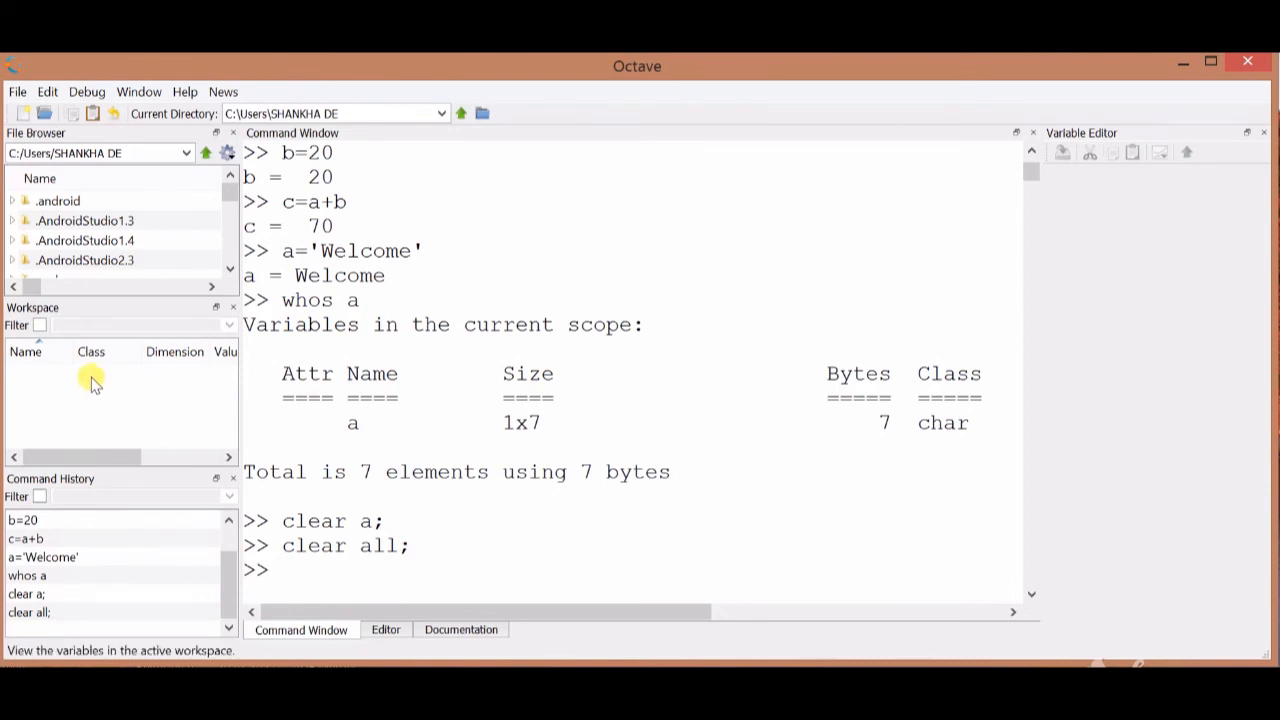
{"action": "mouse_move", "coordinate": [528, 588]}
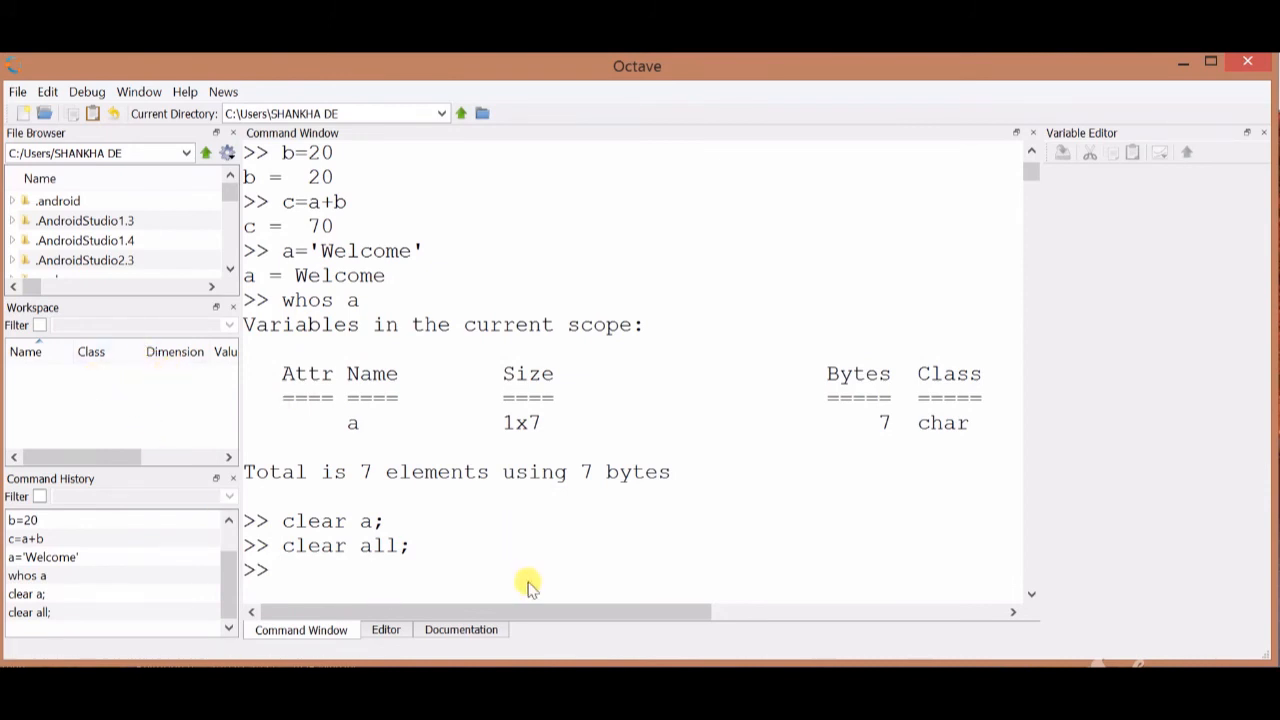
{"action": "mouse_move", "coordinate": [472, 565]}
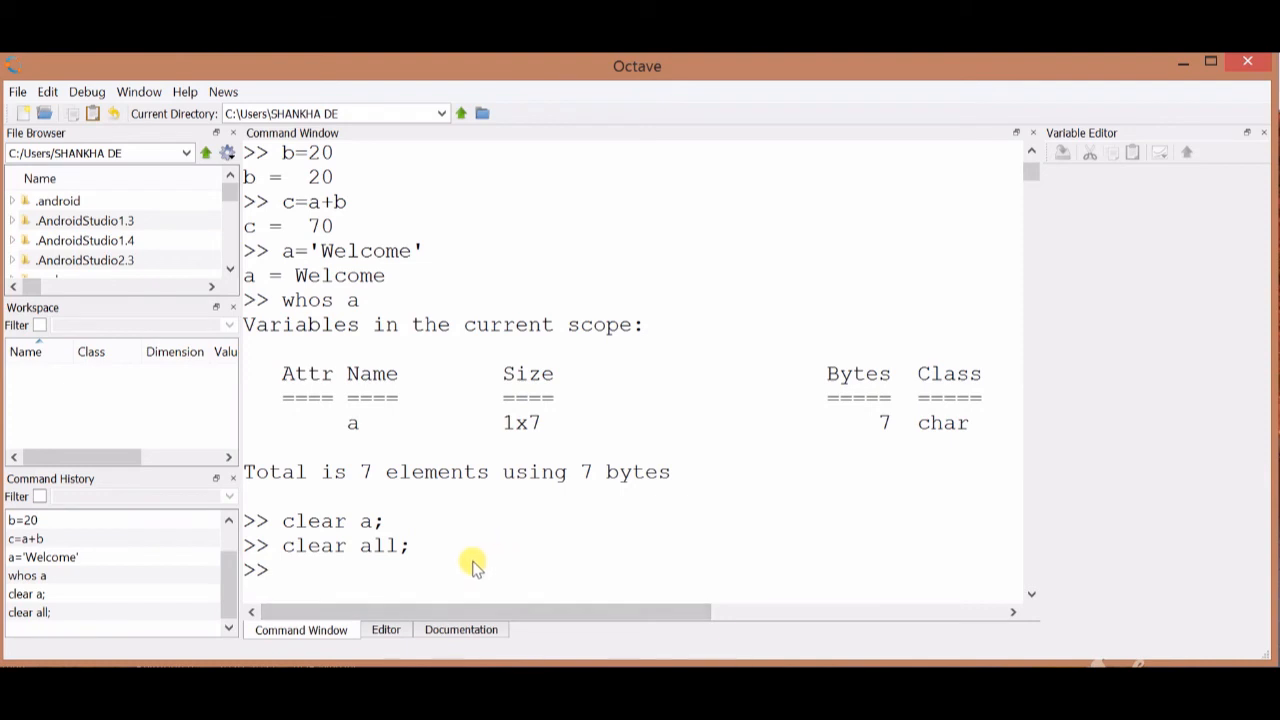
{"action": "mouse_move", "coordinate": [430, 160]}
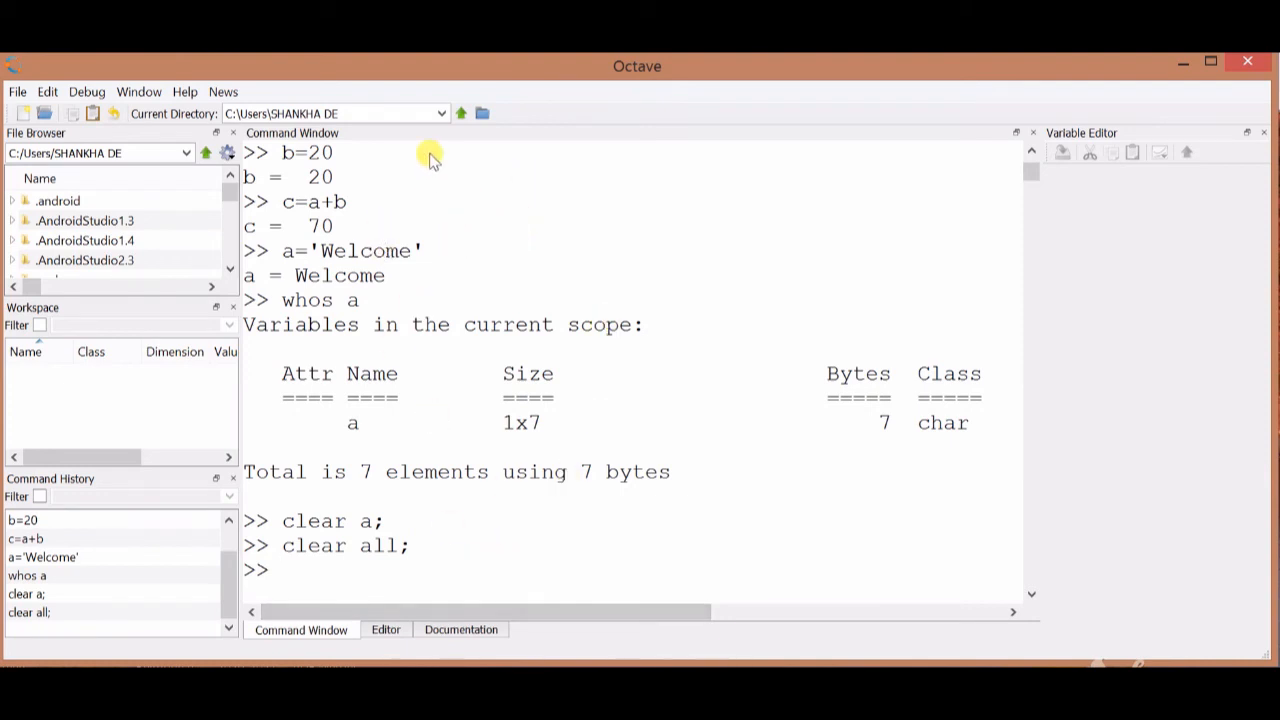
{"action": "mouse_move", "coordinate": [396, 472]}
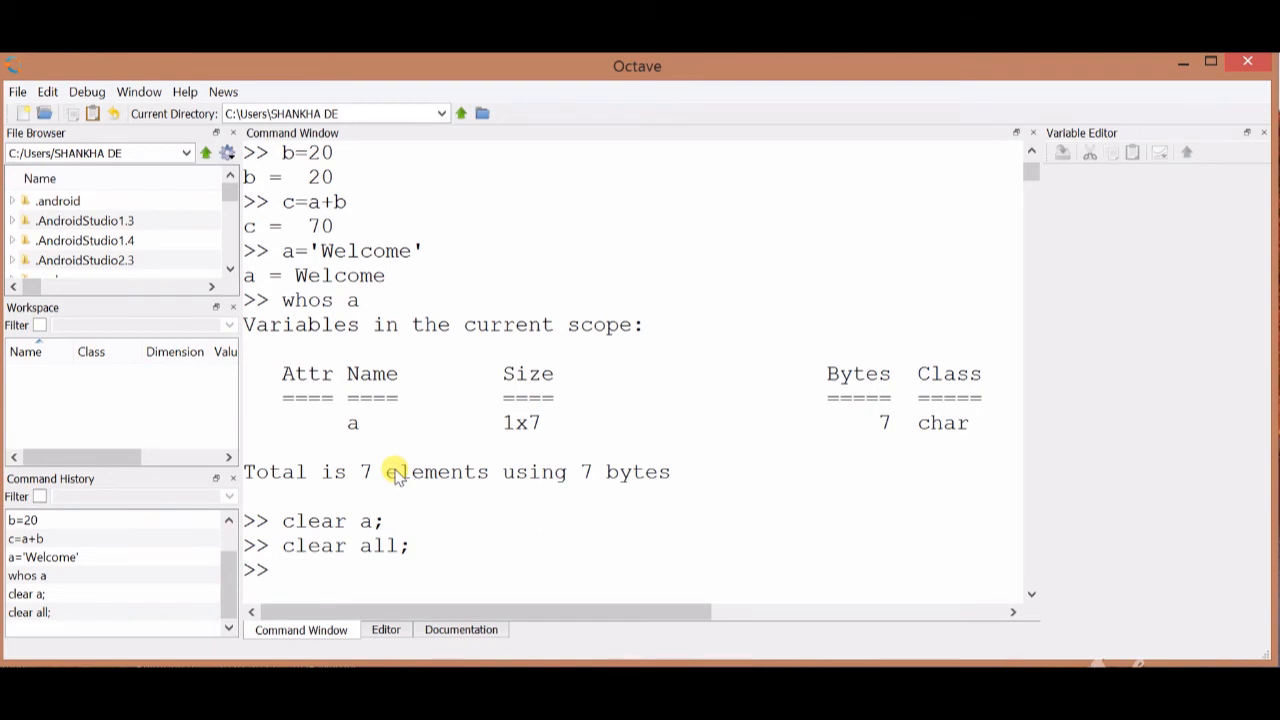
Step: Run clc to leave only a blank prompt
{"action": "type", "text": "clc"}
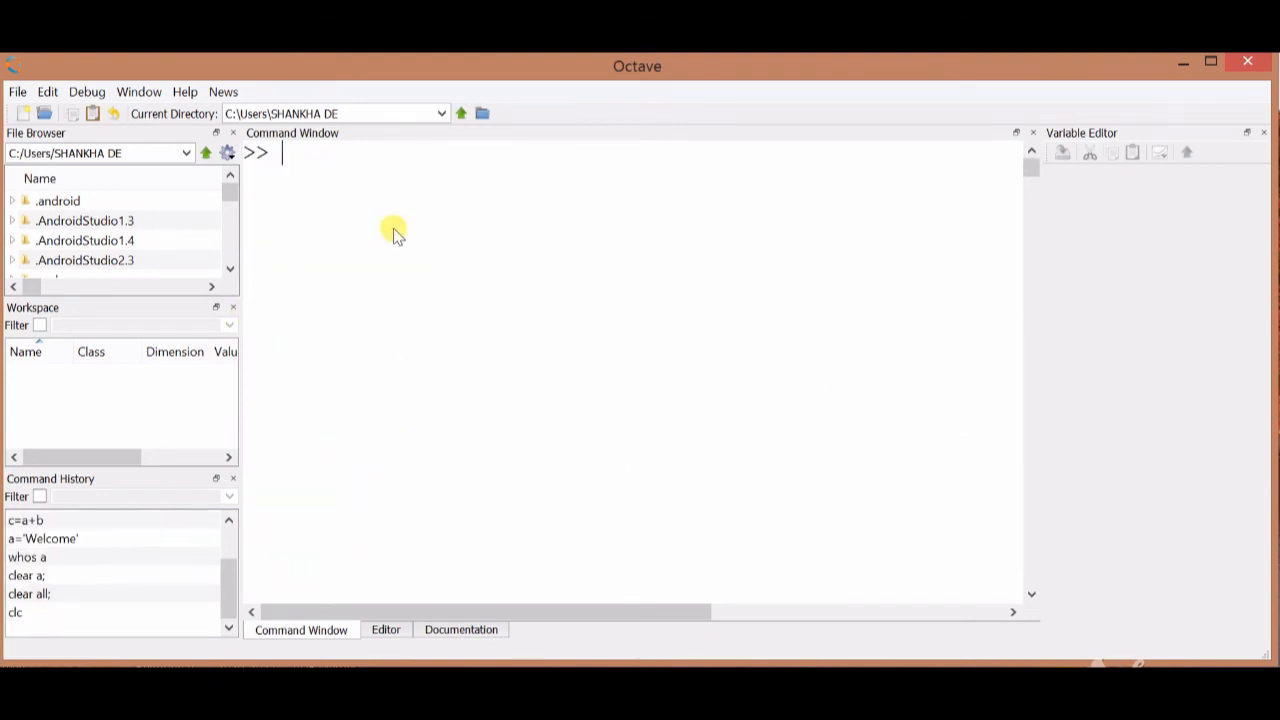
{"action": "mouse_move", "coordinate": [480, 268]}
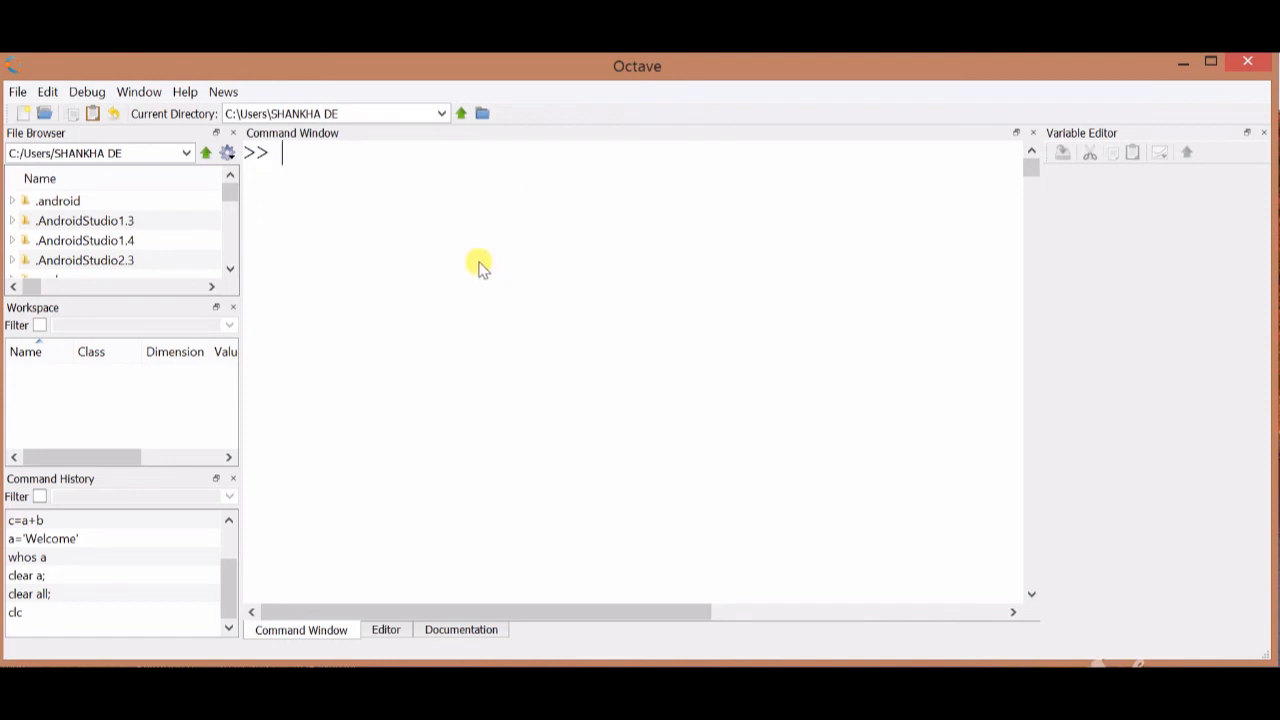
{"action": "mouse_move", "coordinate": [447, 235]}
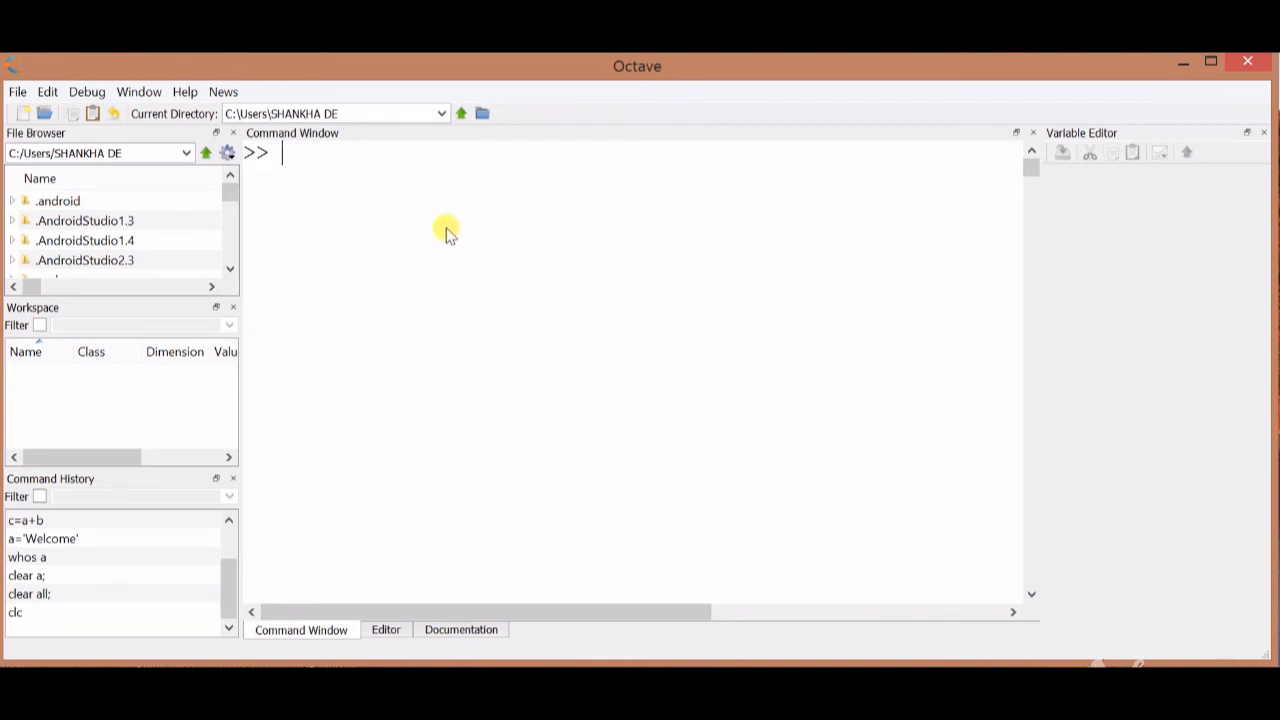
{"action": "mouse_move", "coordinate": [357, 178]}
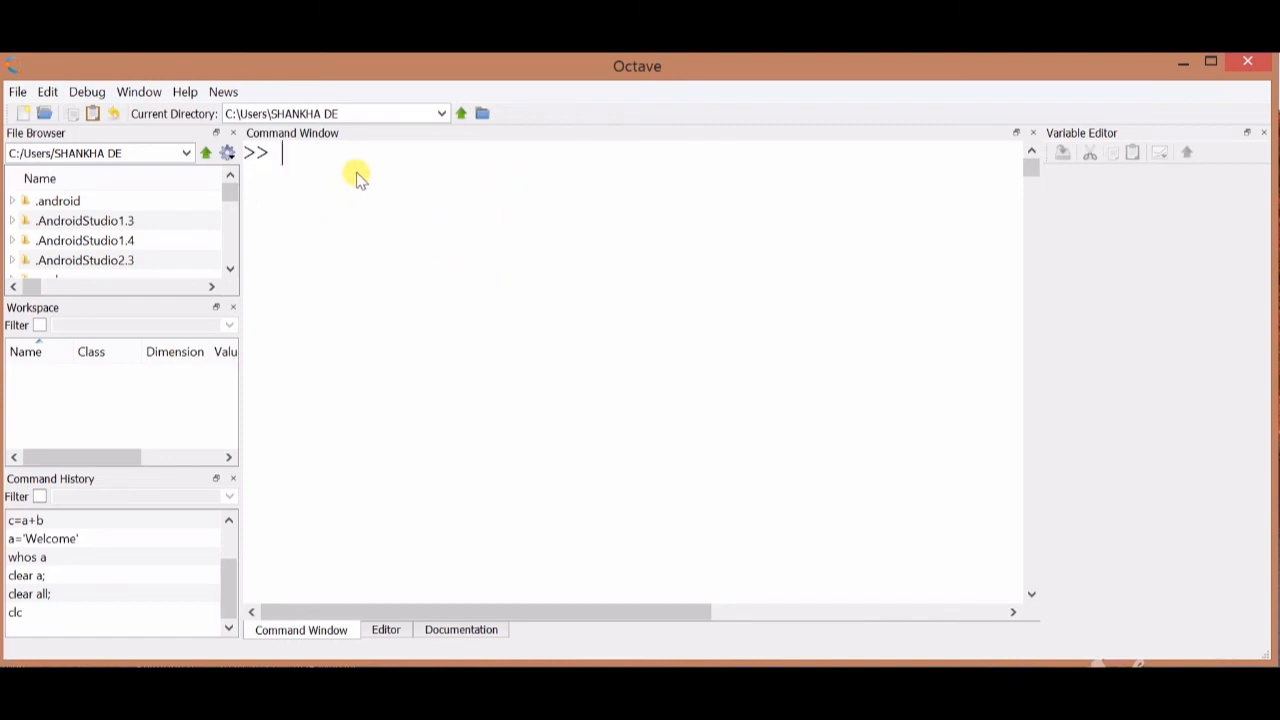
Step: Choose Edit > Clear Command History to empty the history panel
{"action": "left_click", "coordinate": [47, 91]}
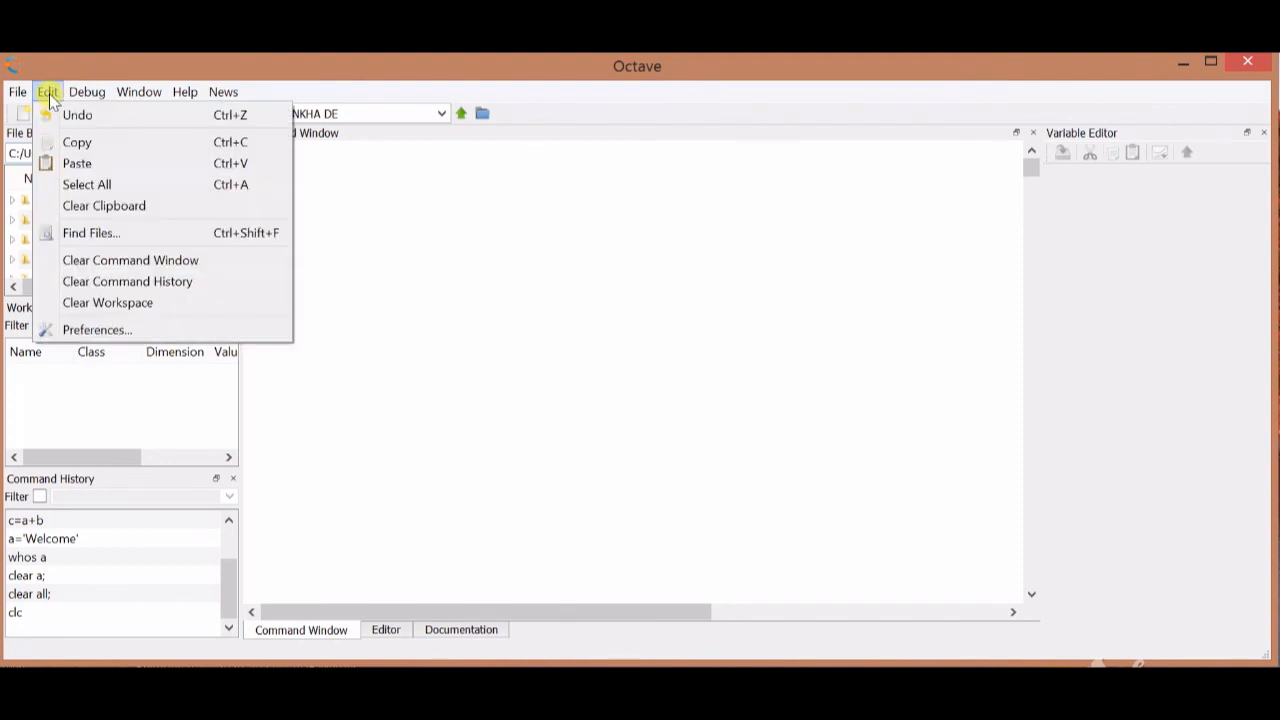
{"action": "mouse_move", "coordinate": [145, 265]}
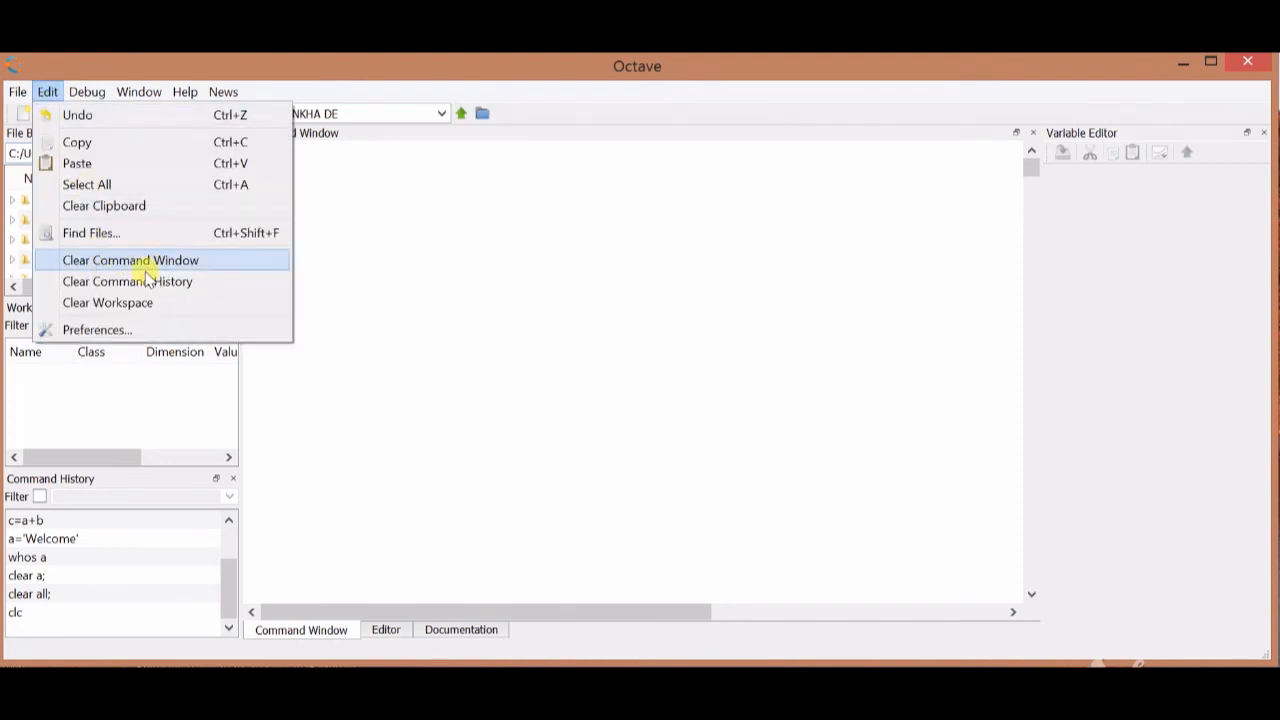
{"action": "mouse_move", "coordinate": [108, 302]}
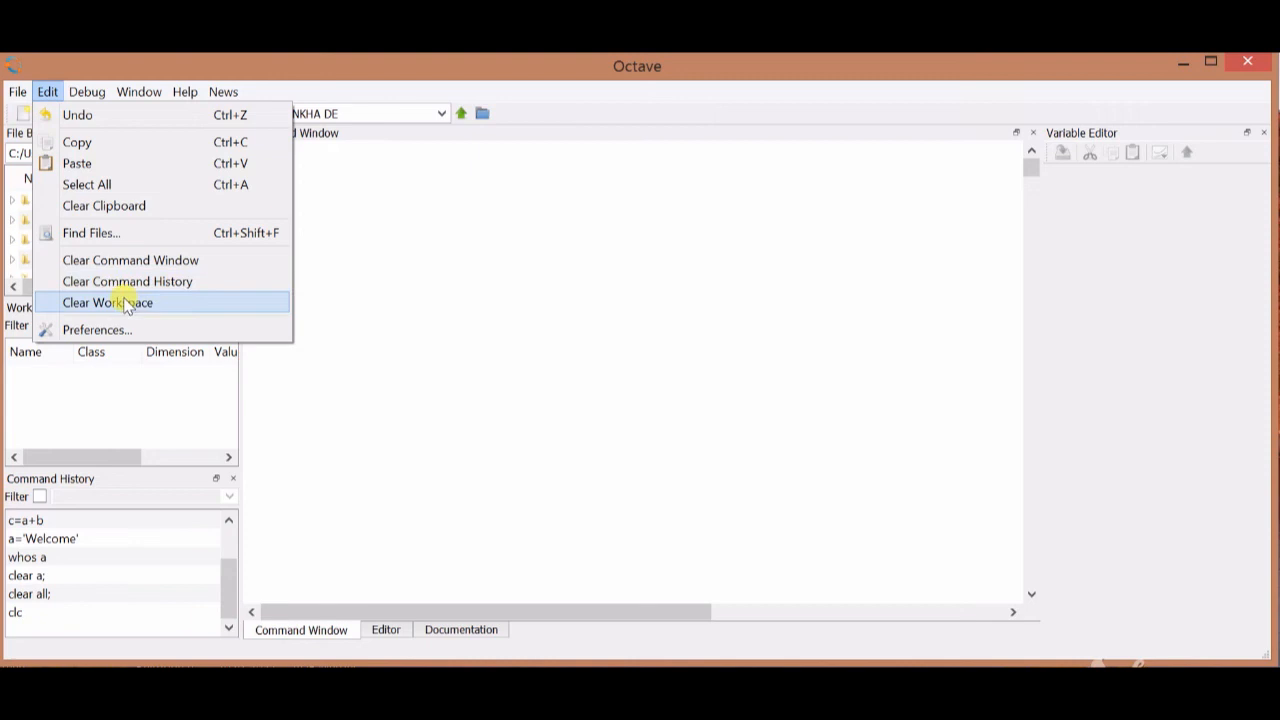
{"action": "mouse_move", "coordinate": [127, 281]}
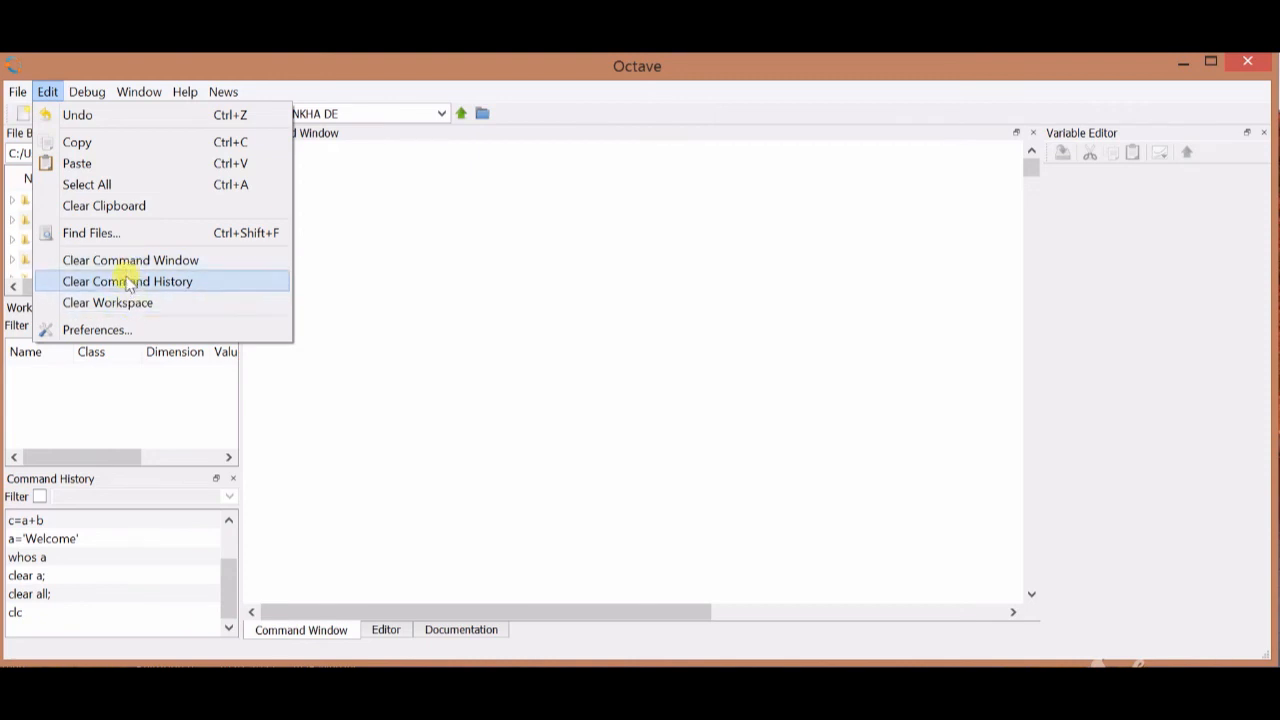
{"action": "mouse_move", "coordinate": [118, 305]}
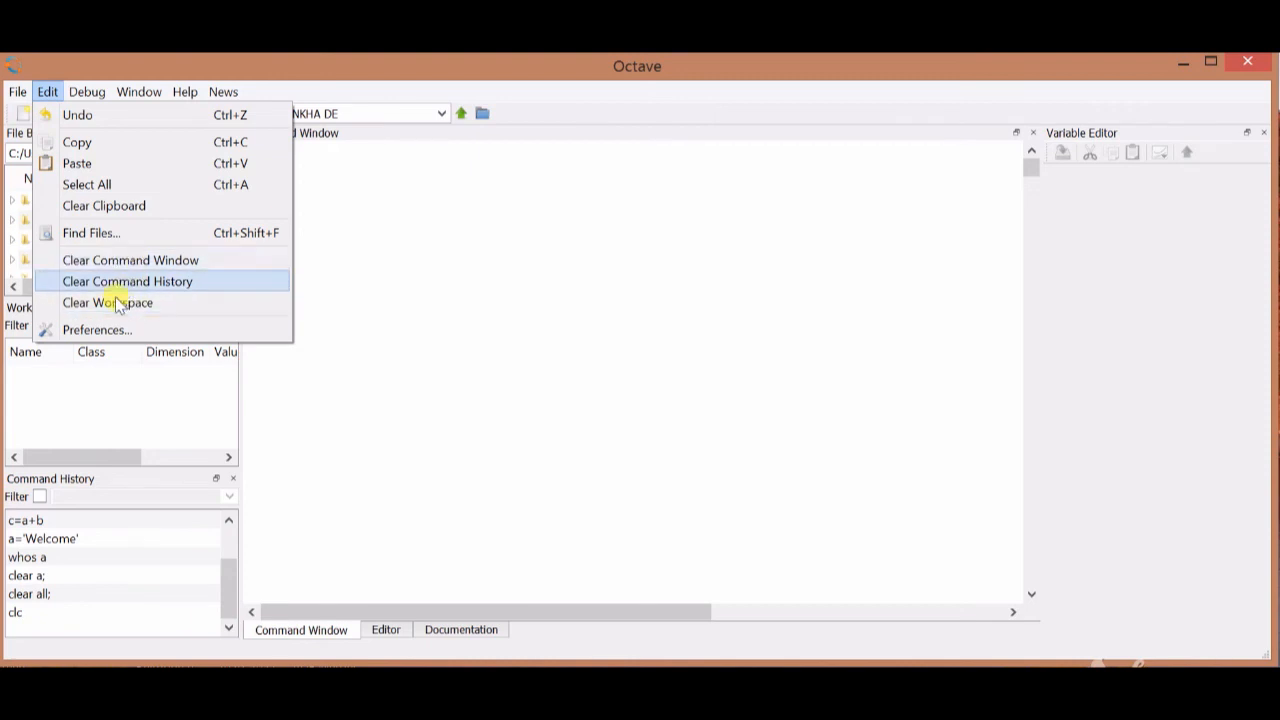
{"action": "mouse_move", "coordinate": [125, 260]}
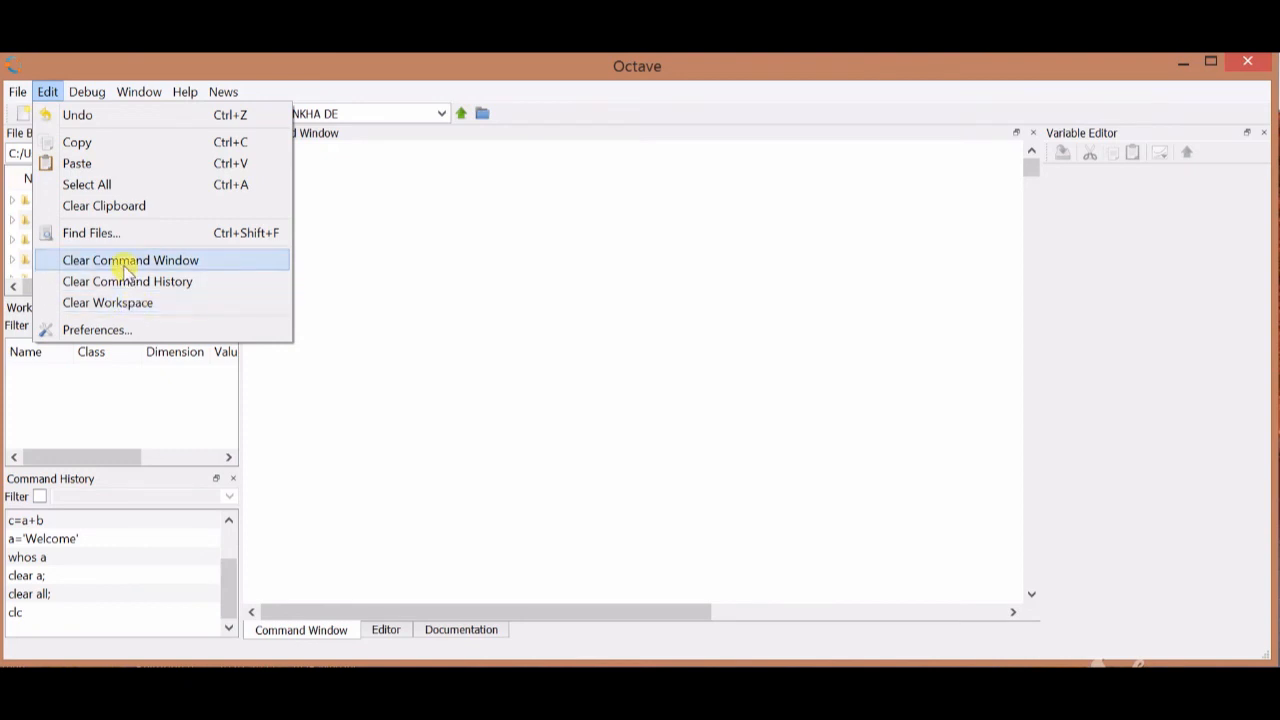
{"action": "mouse_move", "coordinate": [118, 302]}
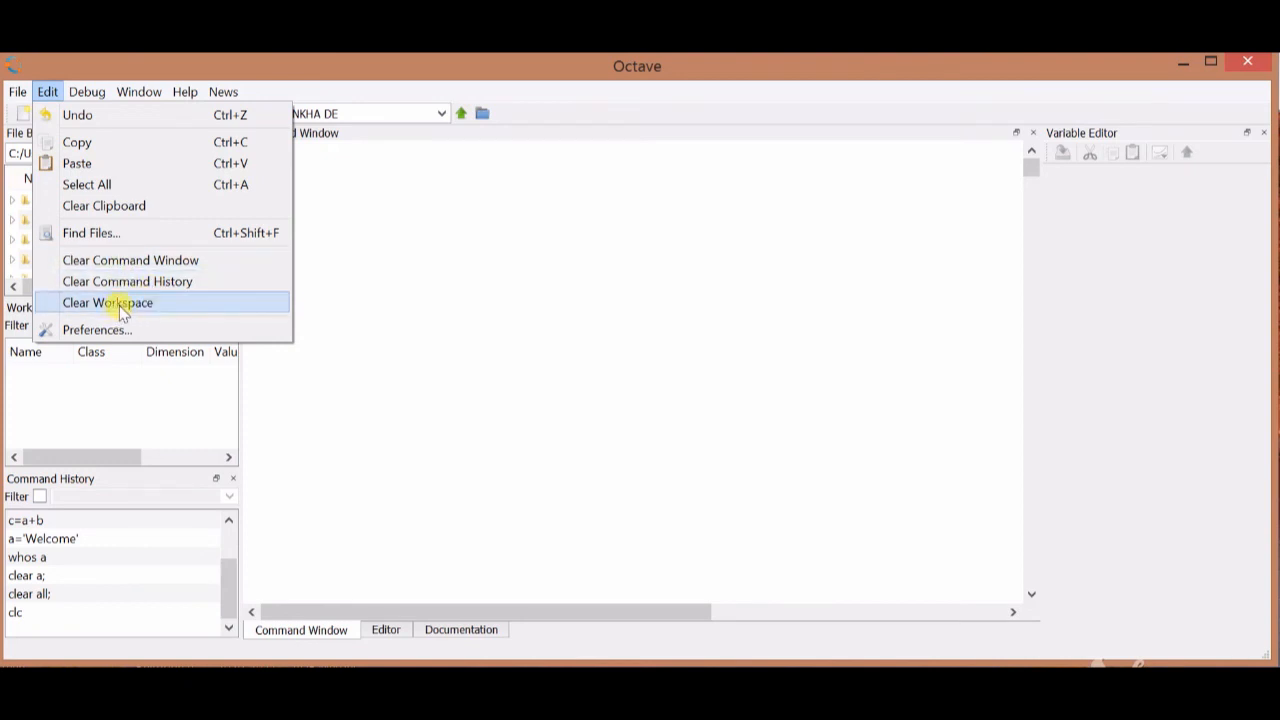
{"action": "mouse_move", "coordinate": [140, 260]}
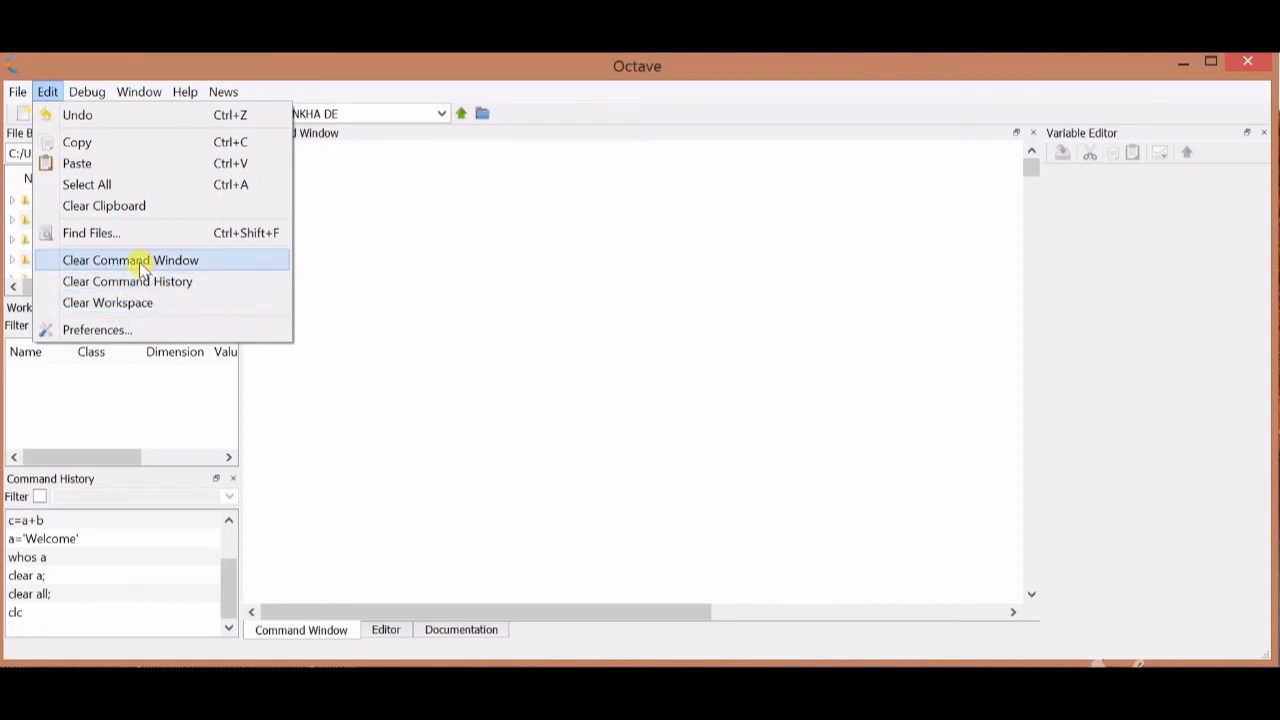
{"action": "mouse_move", "coordinate": [150, 281]}
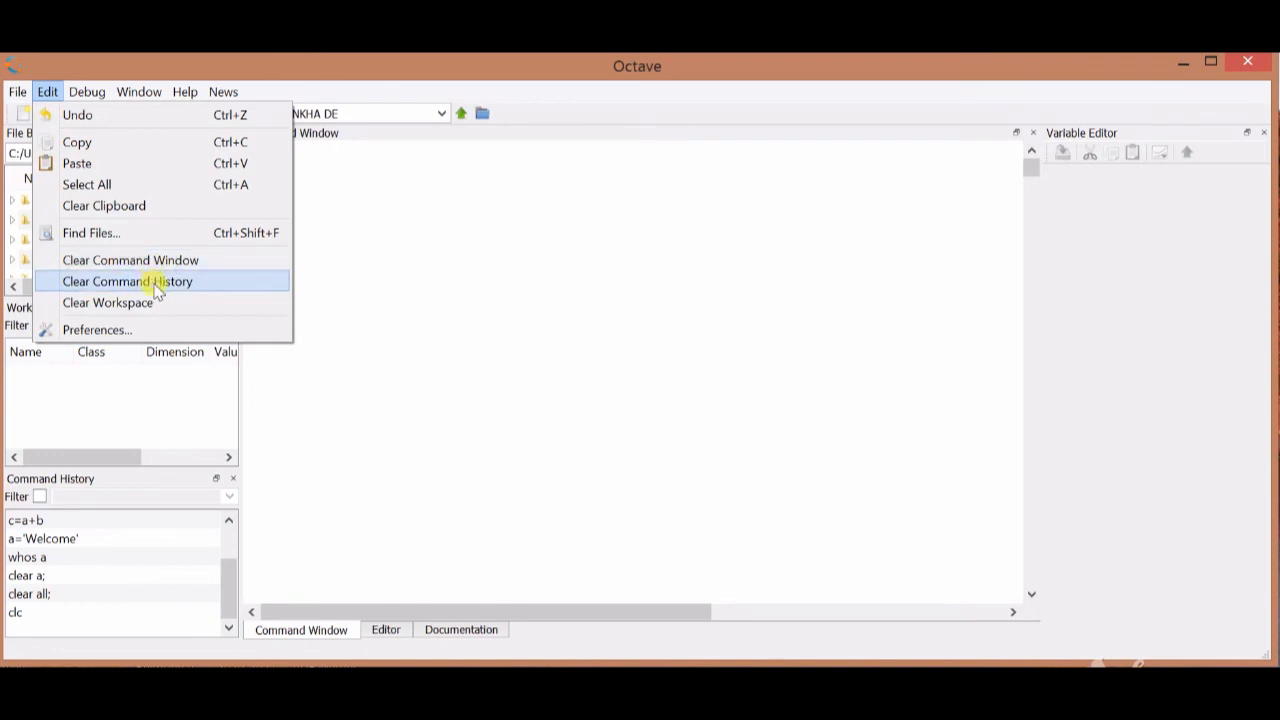
{"action": "left_click", "coordinate": [127, 281]}
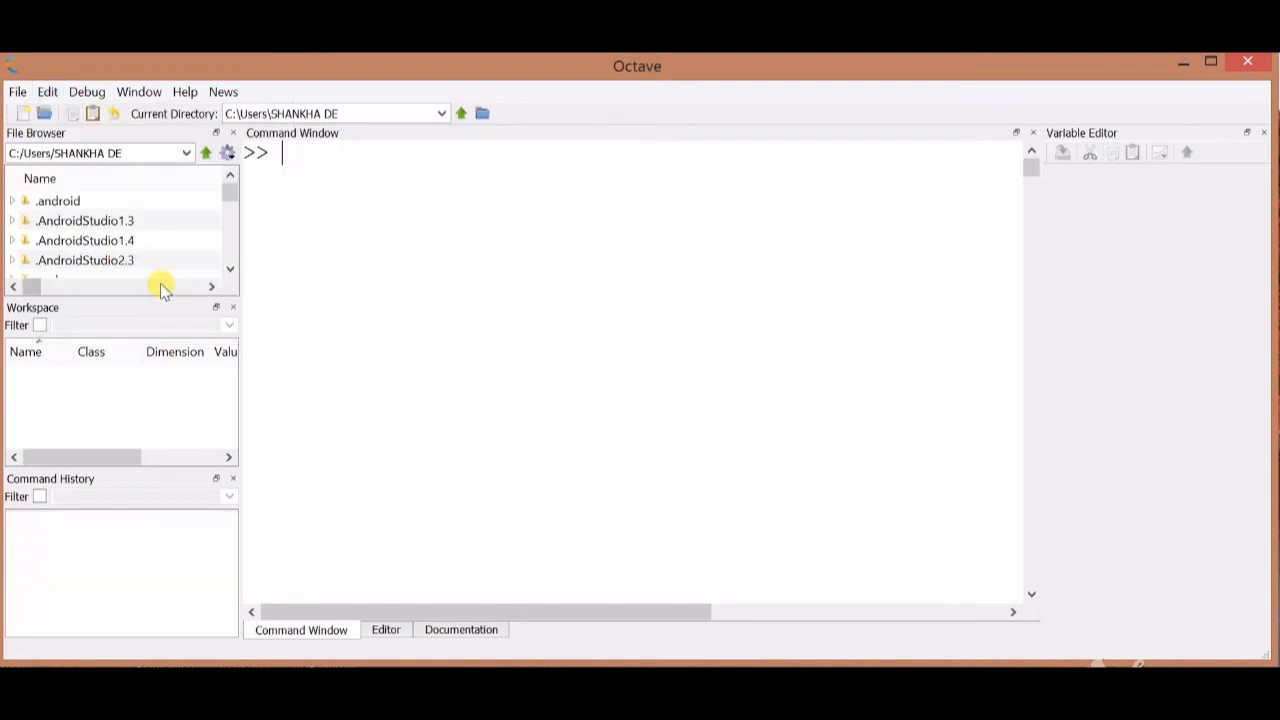
{"action": "mouse_move", "coordinate": [117, 545]}
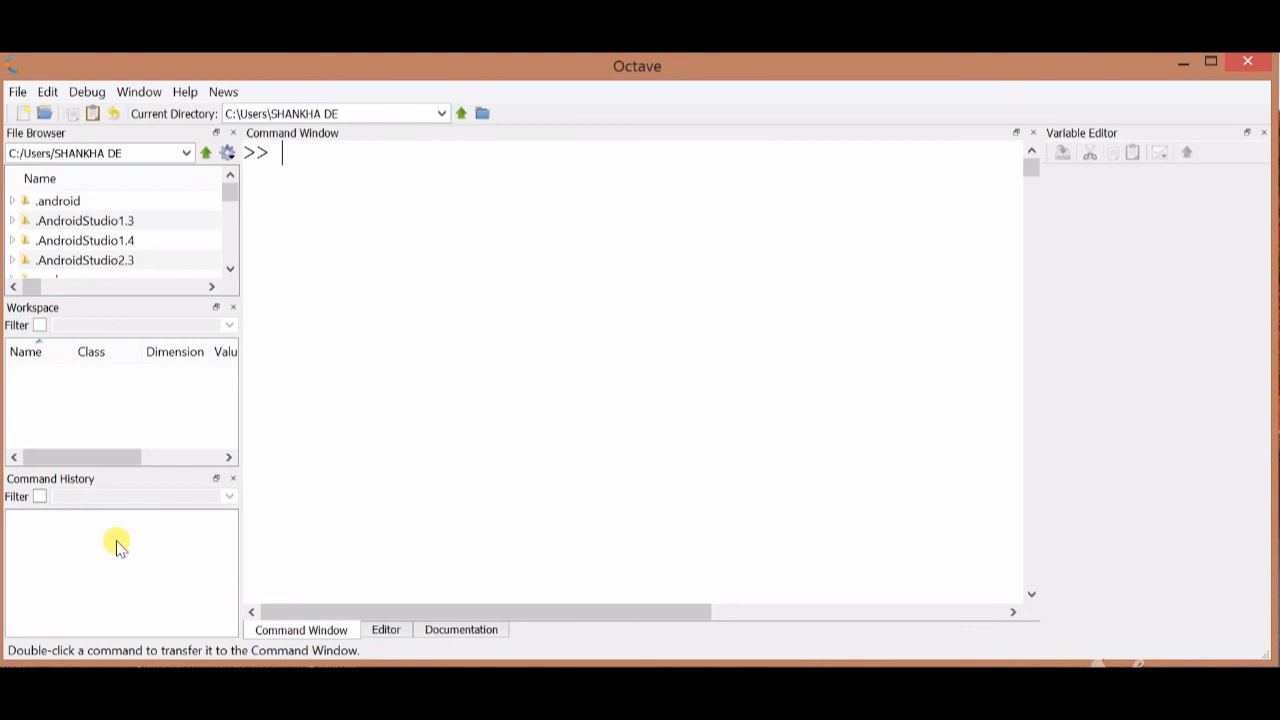
{"action": "mouse_move", "coordinate": [108, 557]}
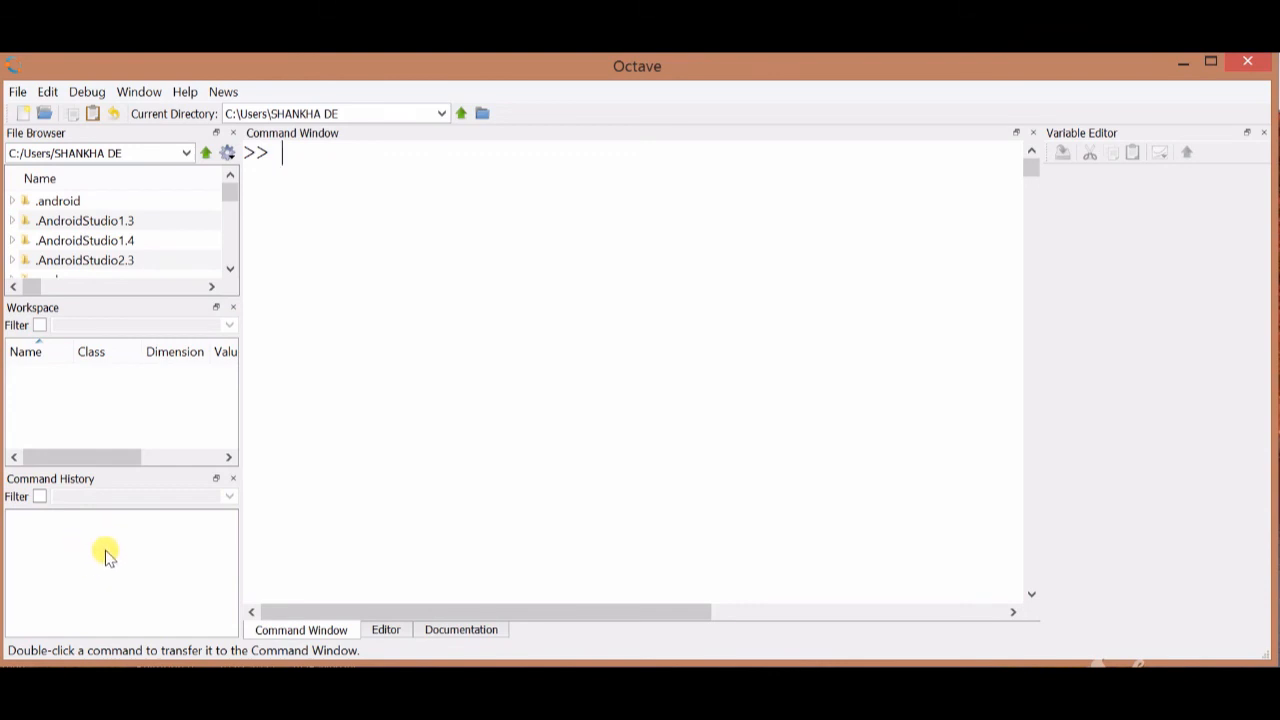